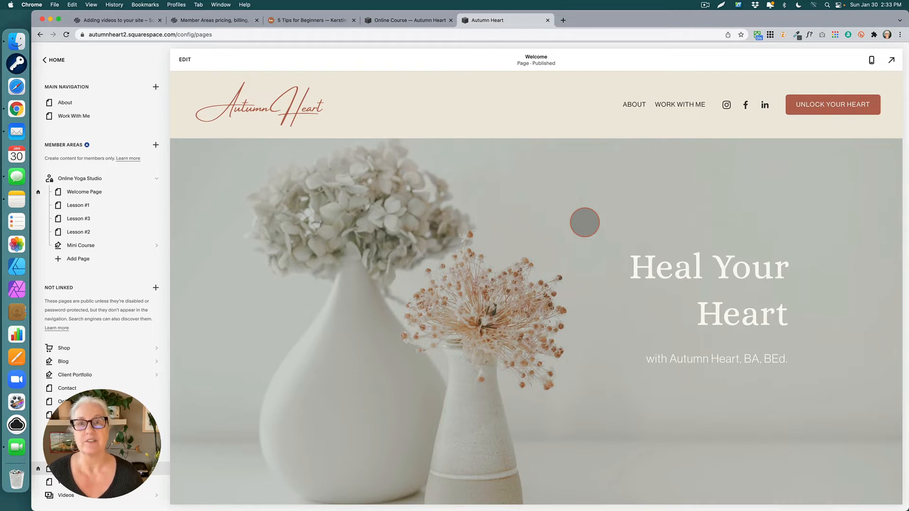
{"action": "mouse_move", "coordinate": [143, 47]}
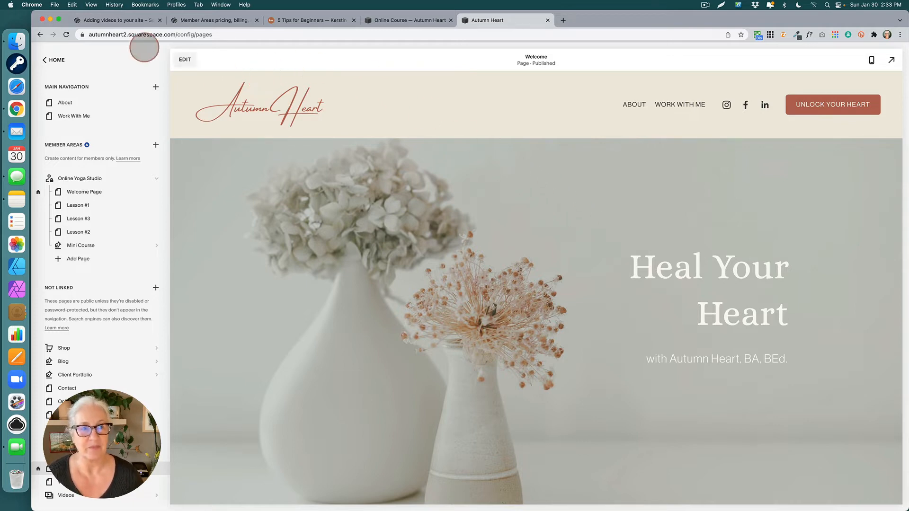
{"action": "mouse_move", "coordinate": [115, 20]}
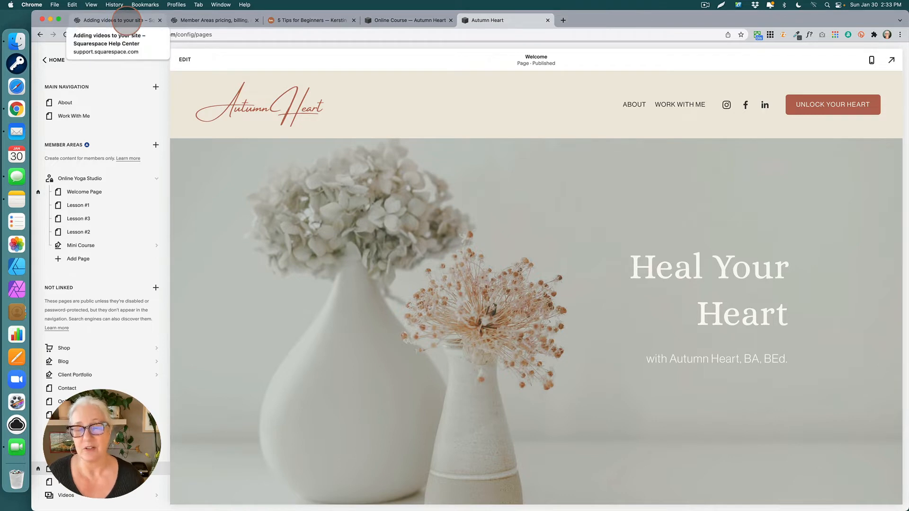
Review the Upload videos section of the 'Adding videos to your site' help article
{"action": "left_click", "coordinate": [116, 19]}
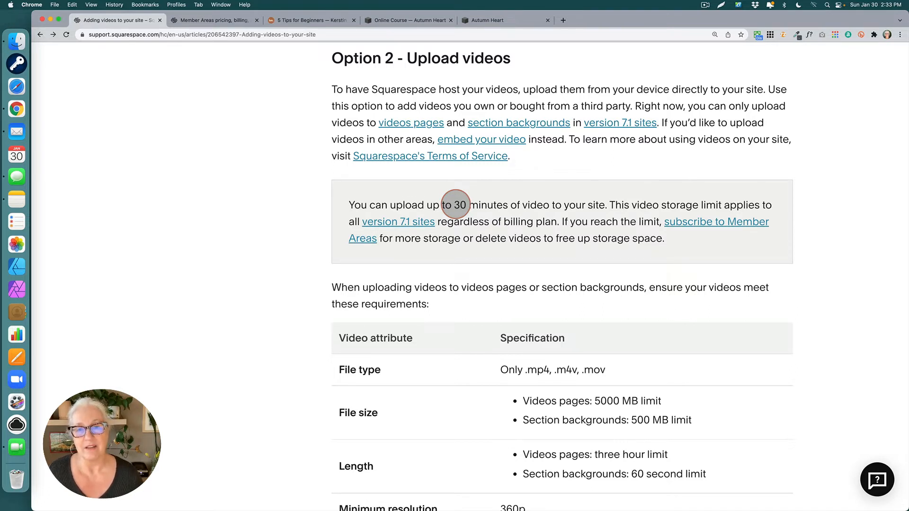
{"action": "mouse_move", "coordinate": [597, 215]}
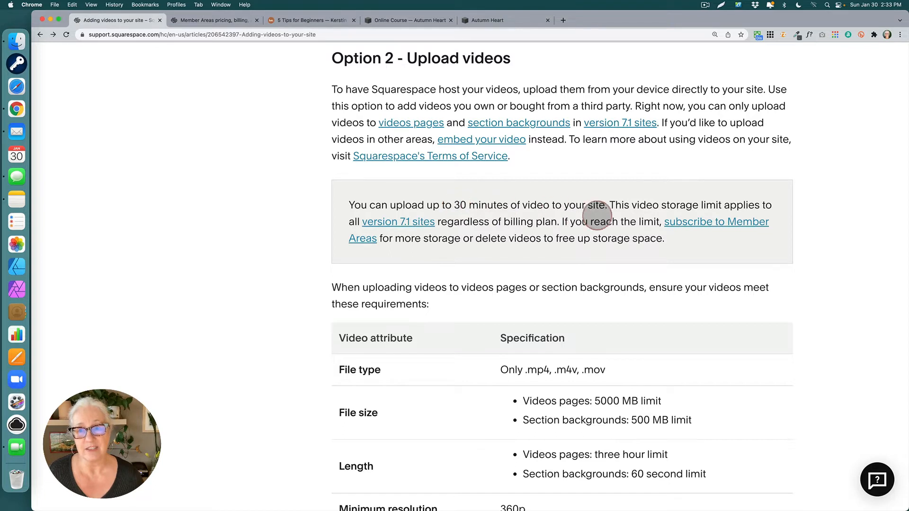
{"action": "mouse_move", "coordinate": [712, 226]}
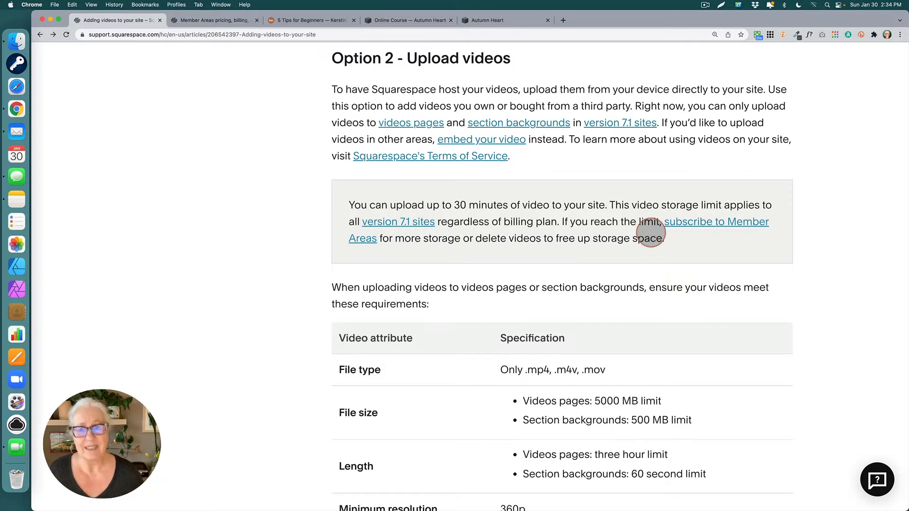
Review the Member Areas plans table comparing Starter, Core and Pro video storage
{"action": "left_click", "coordinate": [213, 20]}
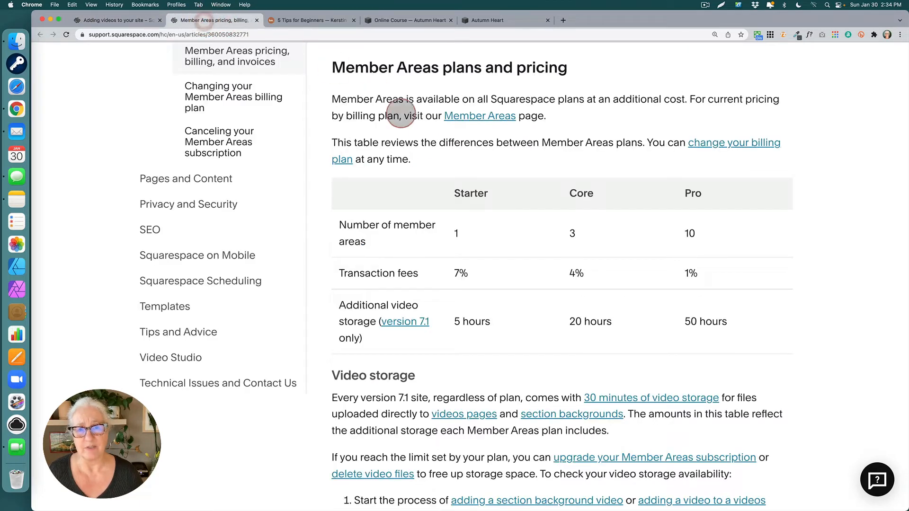
{"action": "mouse_move", "coordinate": [655, 187]}
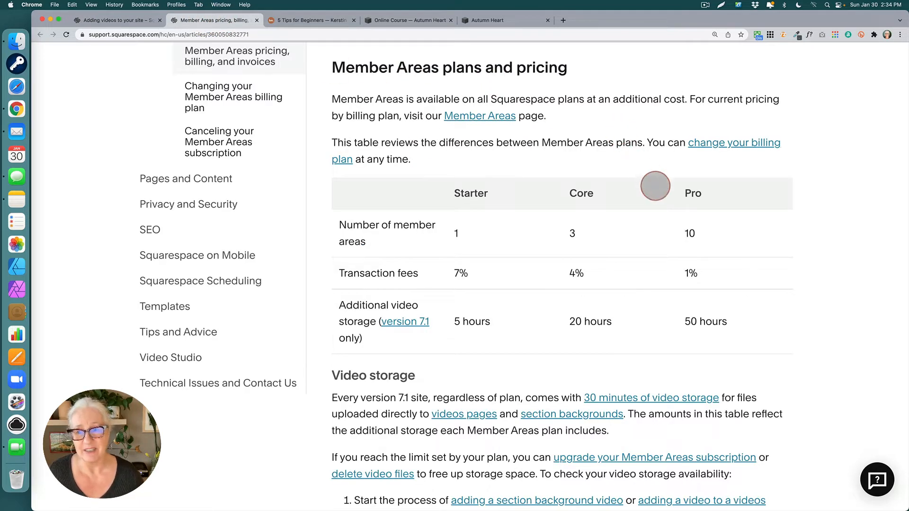
{"action": "mouse_move", "coordinate": [465, 322]}
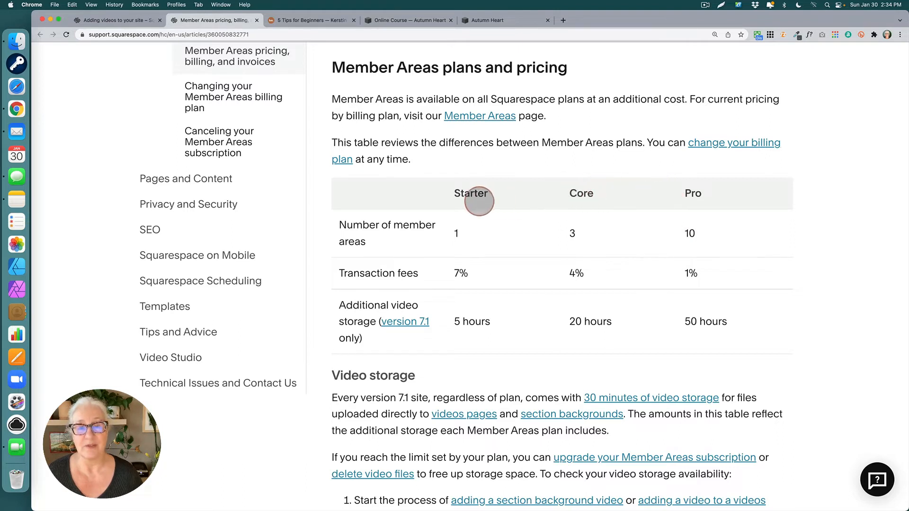
{"action": "mouse_move", "coordinate": [455, 232]}
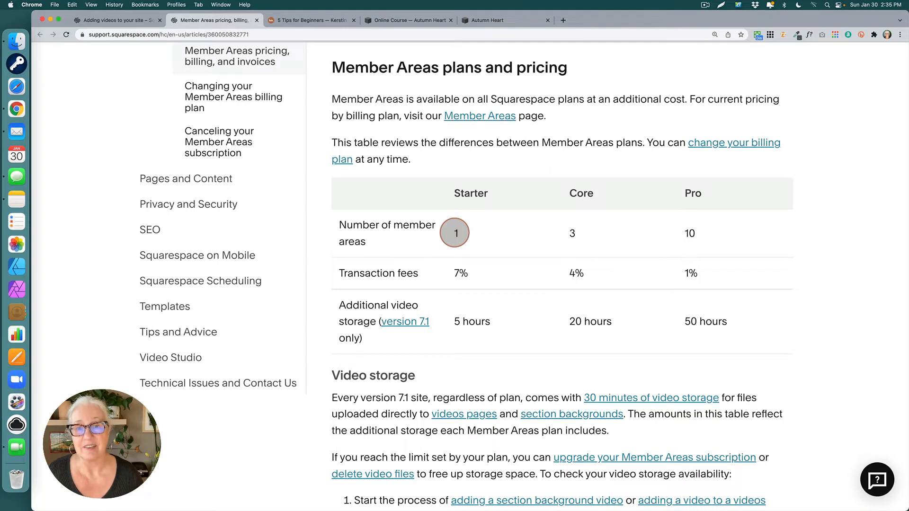
{"action": "mouse_move", "coordinate": [470, 321]}
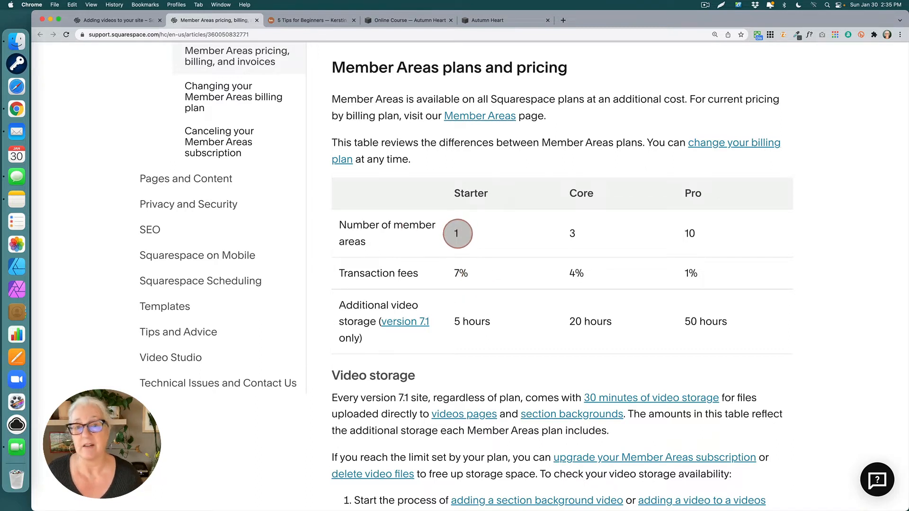
{"action": "mouse_move", "coordinate": [594, 262]}
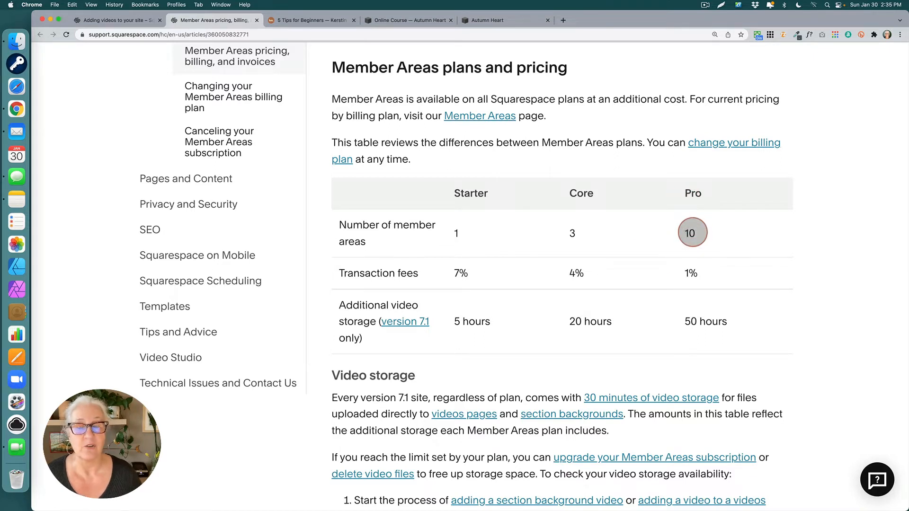
{"action": "mouse_move", "coordinate": [625, 319]}
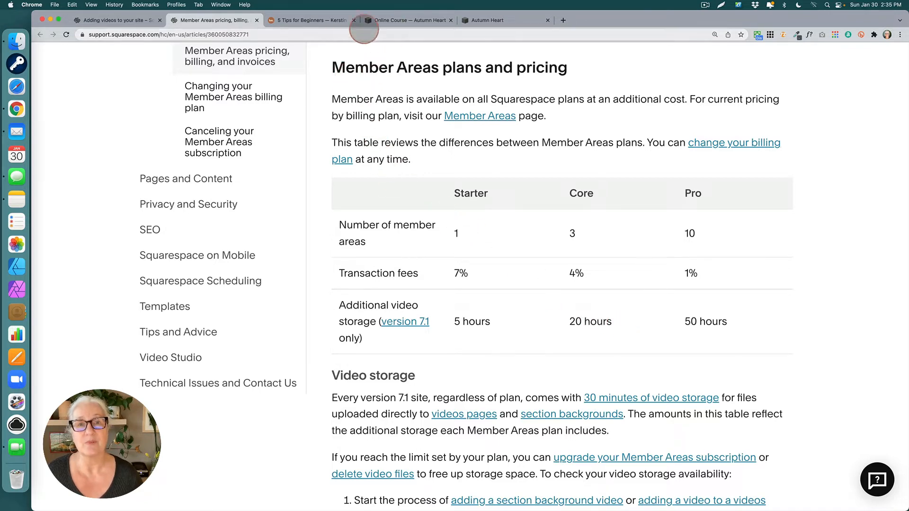
Look over the Online Course and 5 Tips for Beginners editors, then return to the Autumn Heart pages list
{"action": "left_click", "coordinate": [406, 20]}
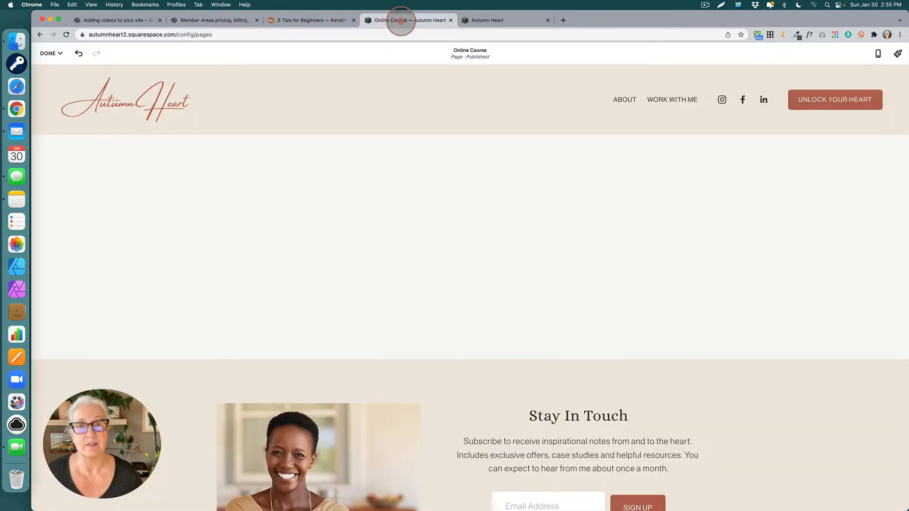
{"action": "mouse_move", "coordinate": [469, 230]}
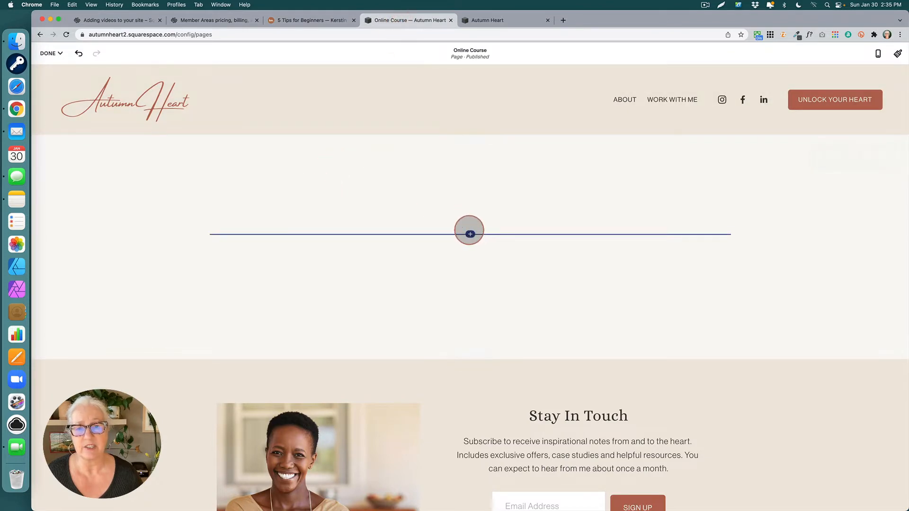
{"action": "left_click", "coordinate": [470, 234]}
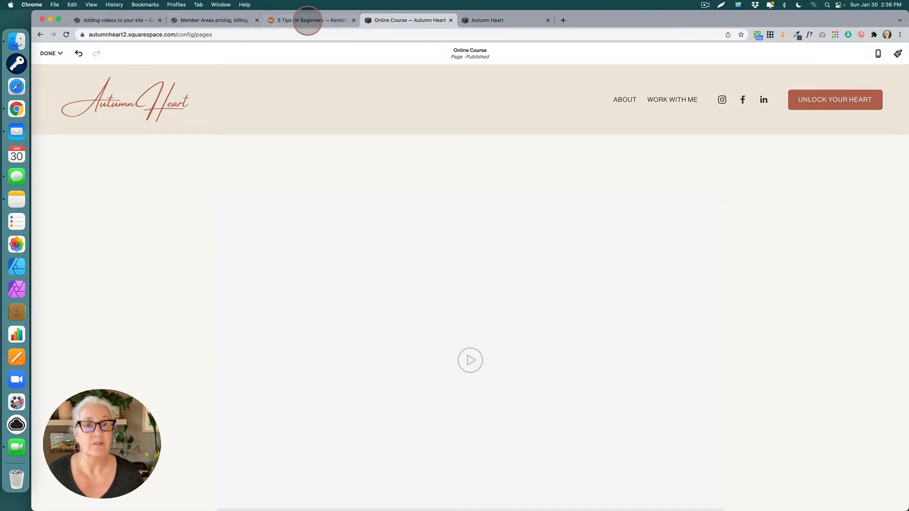
{"action": "left_click", "coordinate": [311, 20]}
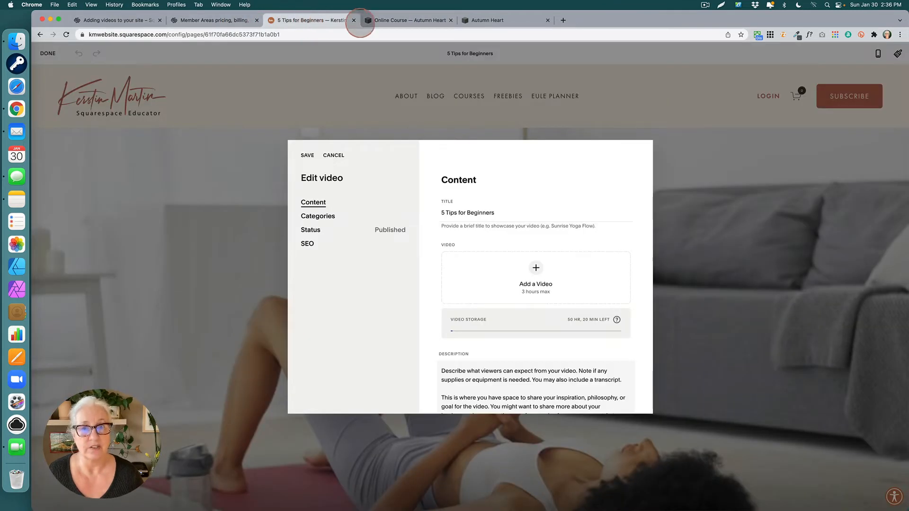
{"action": "left_click", "coordinate": [505, 20]}
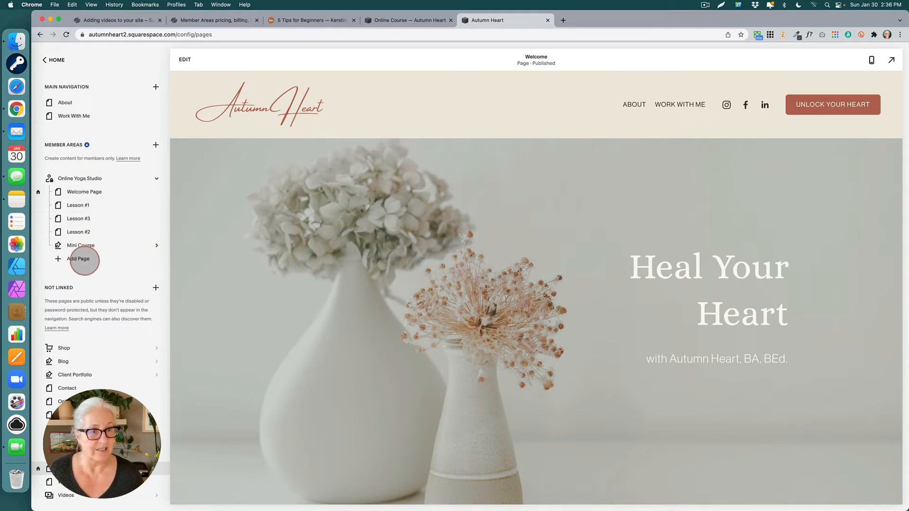
Show the empty Lesson #3 page of Online Yoga Studio with the add-page type choices listed
{"action": "left_click", "coordinate": [79, 258]}
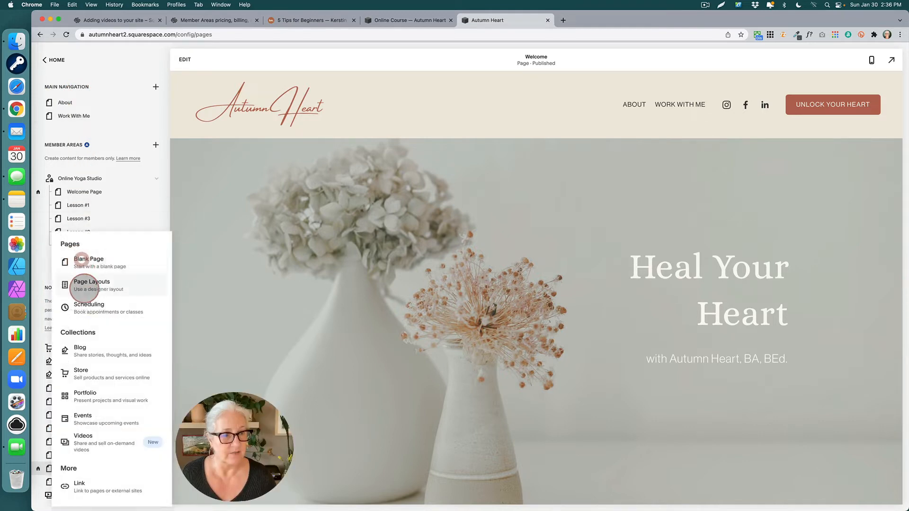
{"action": "mouse_move", "coordinate": [93, 443]}
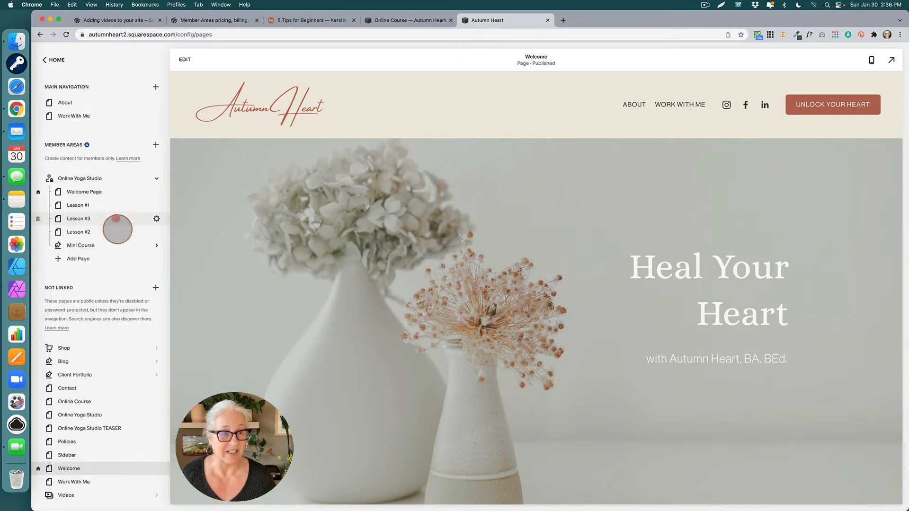
{"action": "left_click", "coordinate": [79, 219]}
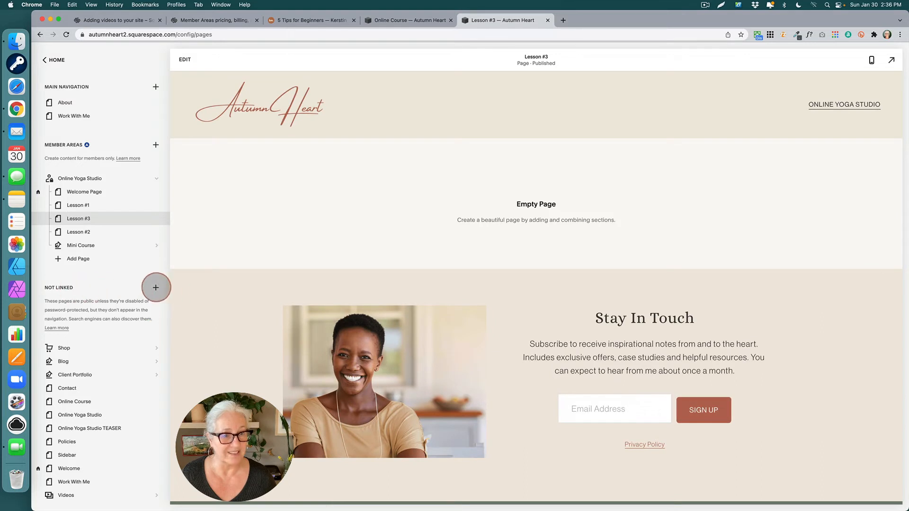
{"action": "left_click", "coordinate": [155, 288]}
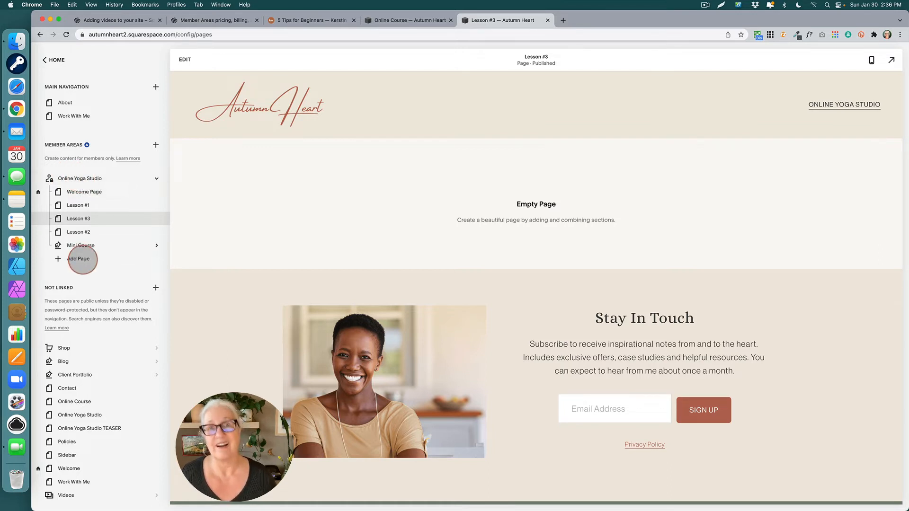
{"action": "left_click", "coordinate": [79, 259]}
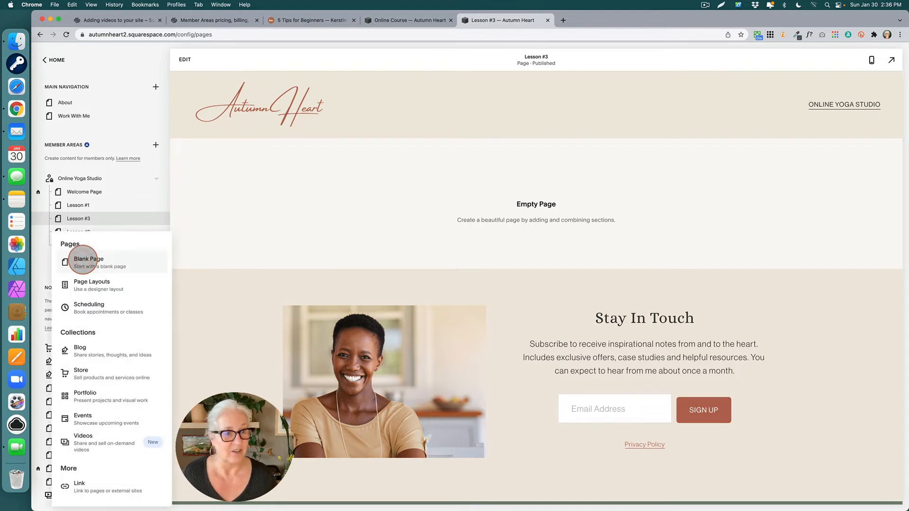
{"action": "mouse_move", "coordinate": [93, 360]}
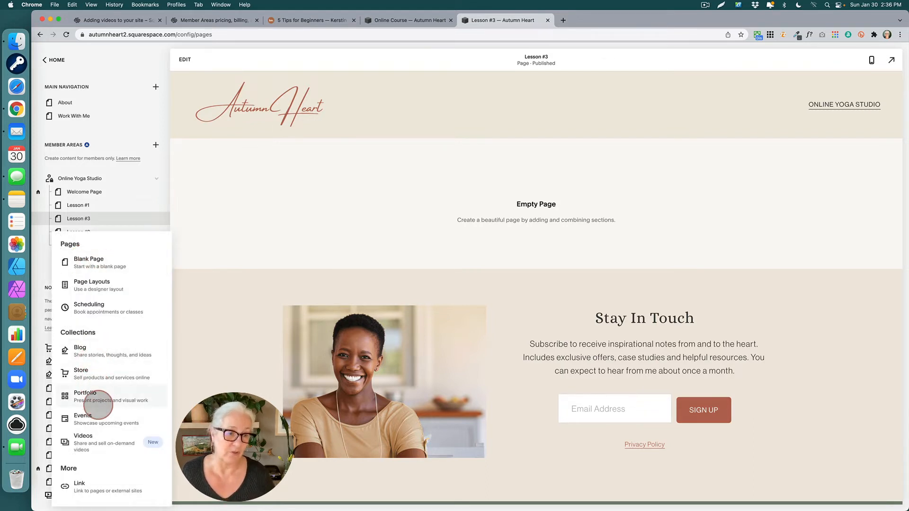
{"action": "mouse_move", "coordinate": [99, 453]}
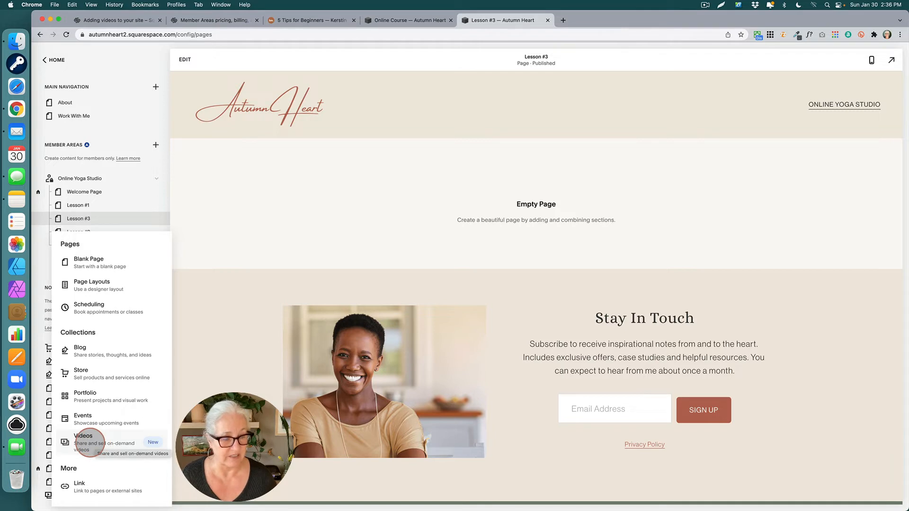
Add a Videos collection page and rename it 'Yoga Lessons'
{"action": "left_click", "coordinate": [84, 442]}
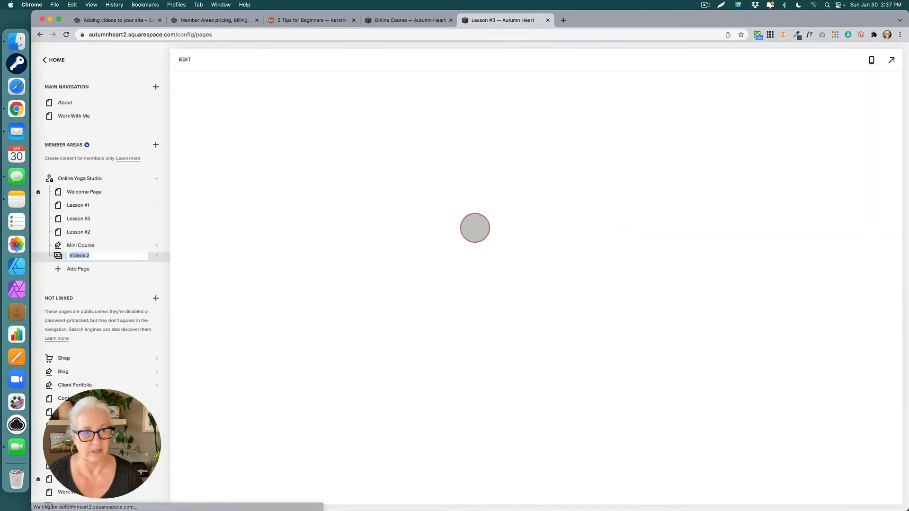
{"action": "left_click", "coordinate": [79, 256]}
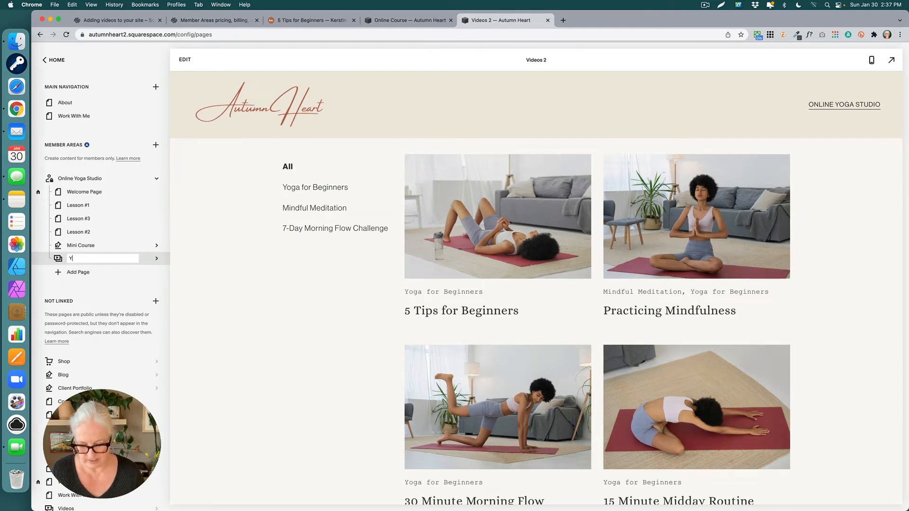
{"action": "type", "text": "oga Lessons"}
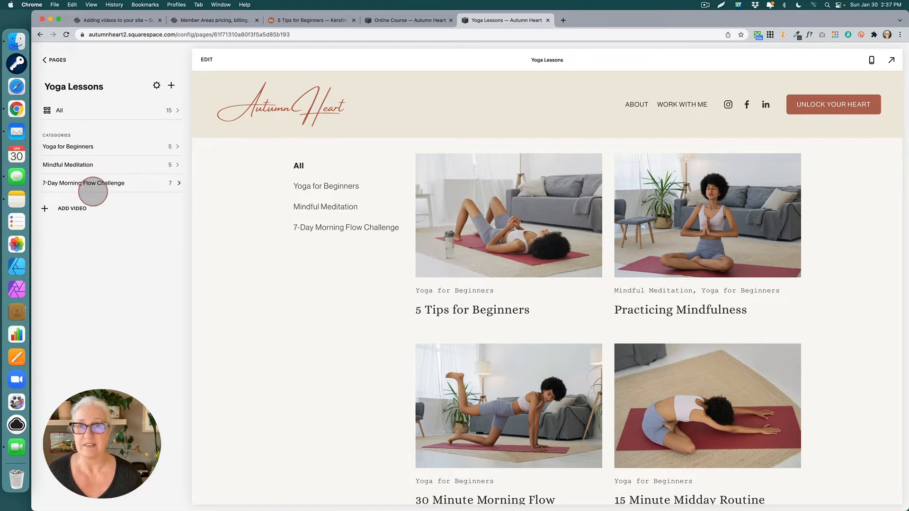
{"action": "mouse_move", "coordinate": [223, 257]}
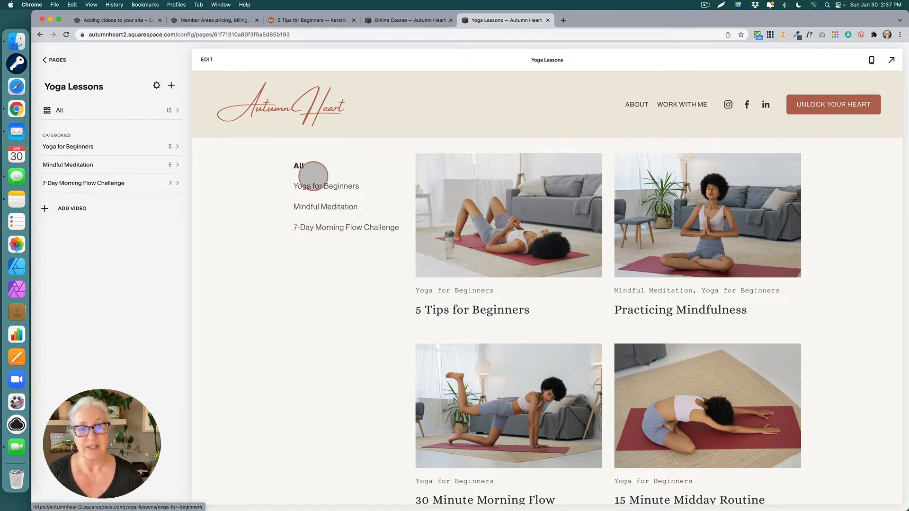
{"action": "mouse_move", "coordinate": [318, 216]}
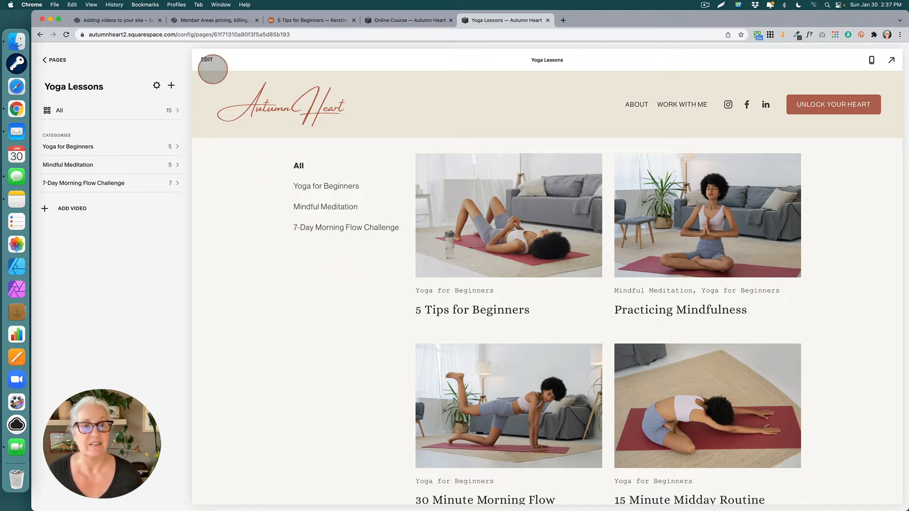
Add a section above the video grid with the heading 'Welcome to my Yoga Studio'
{"action": "left_click", "coordinate": [207, 59]}
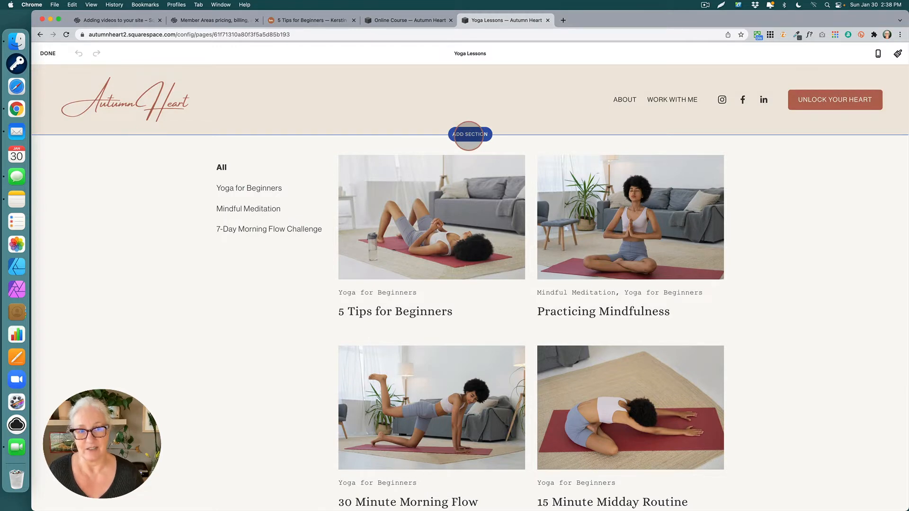
{"action": "left_click", "coordinate": [469, 135]}
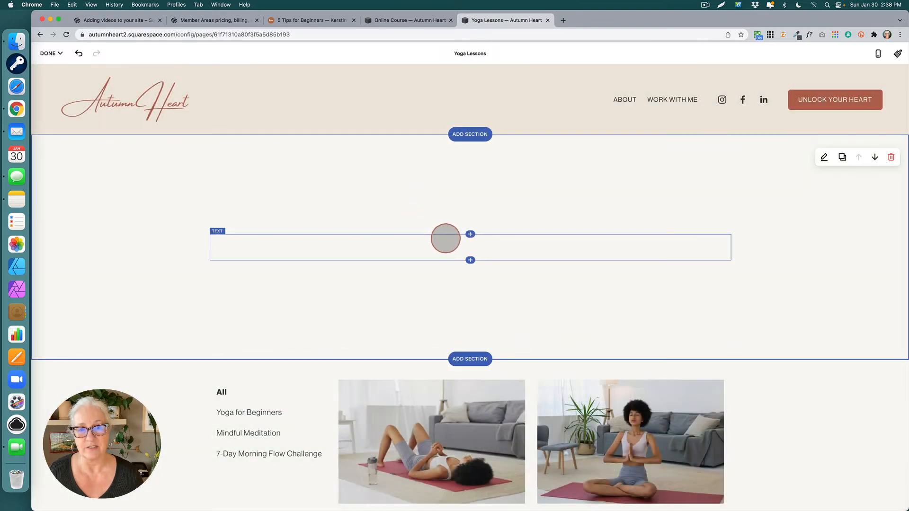
{"action": "type", "text": "Welc"}
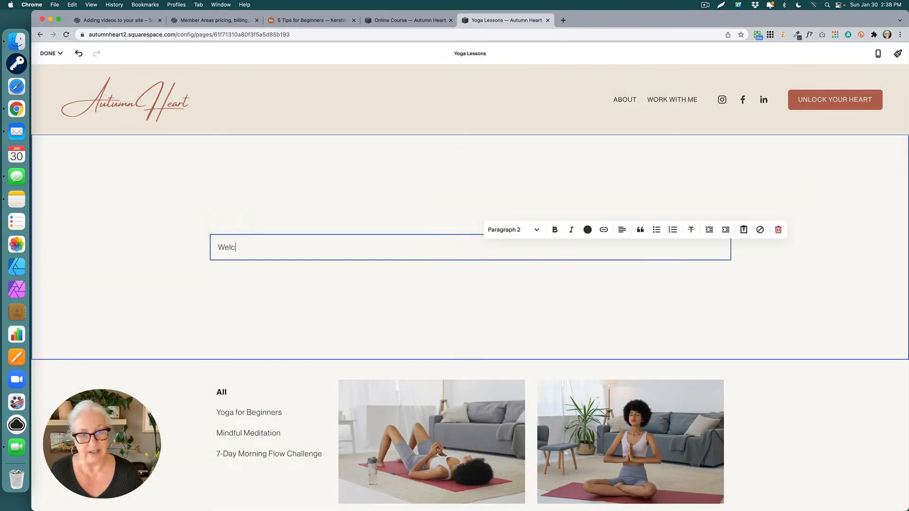
{"action": "type", "text": "ome to"}
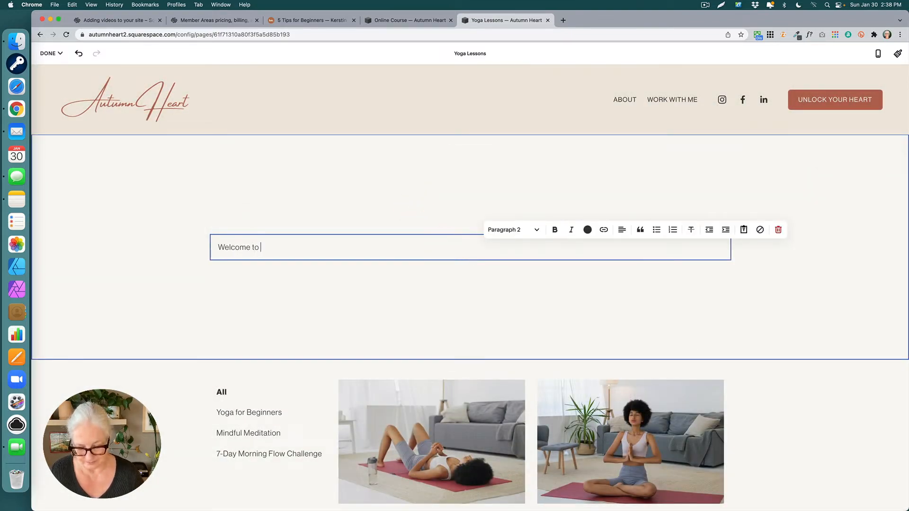
{"action": "type", "text": "my Yoga S"}
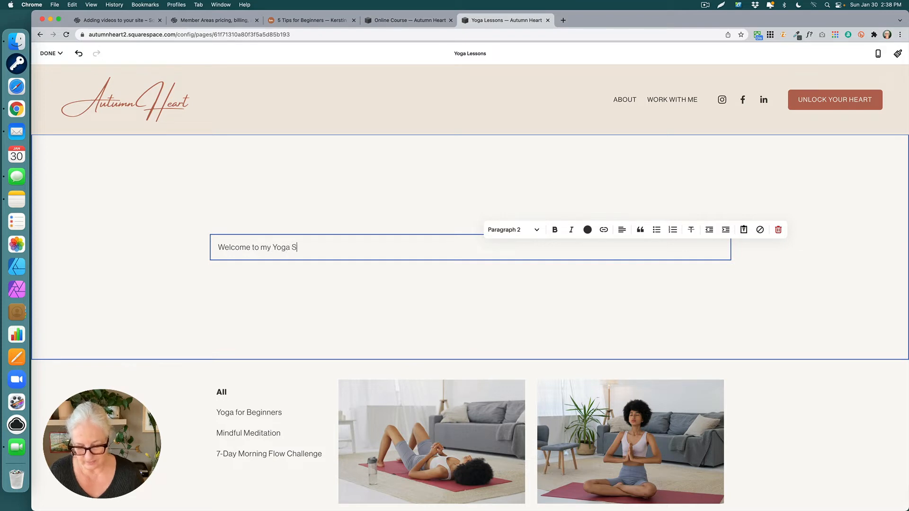
{"action": "type", "text": "tudio"}
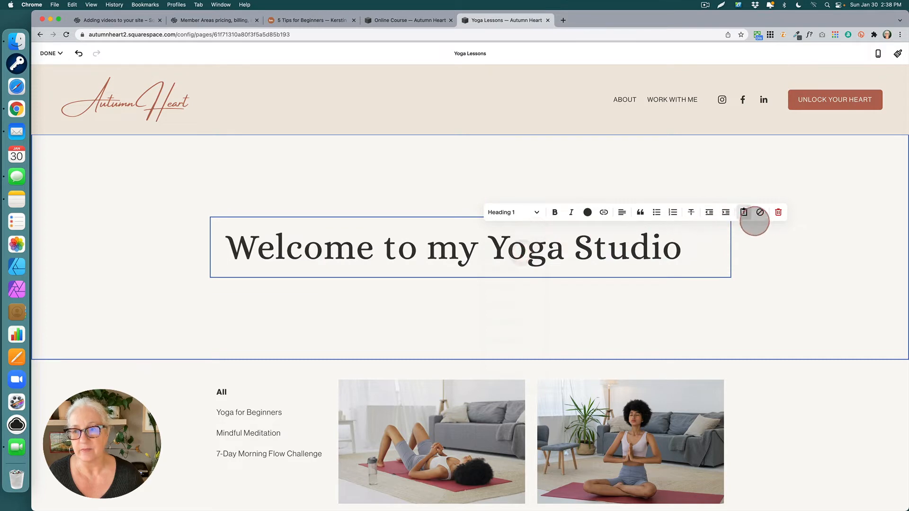
{"action": "left_click", "coordinate": [621, 212]}
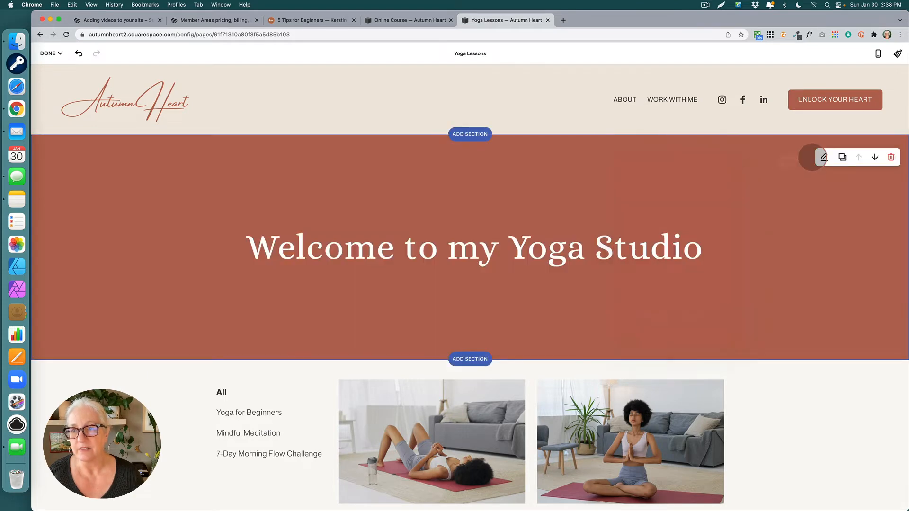
Reduce the welcome banner's section height so the grid sits just below it
{"action": "left_click", "coordinate": [823, 156]}
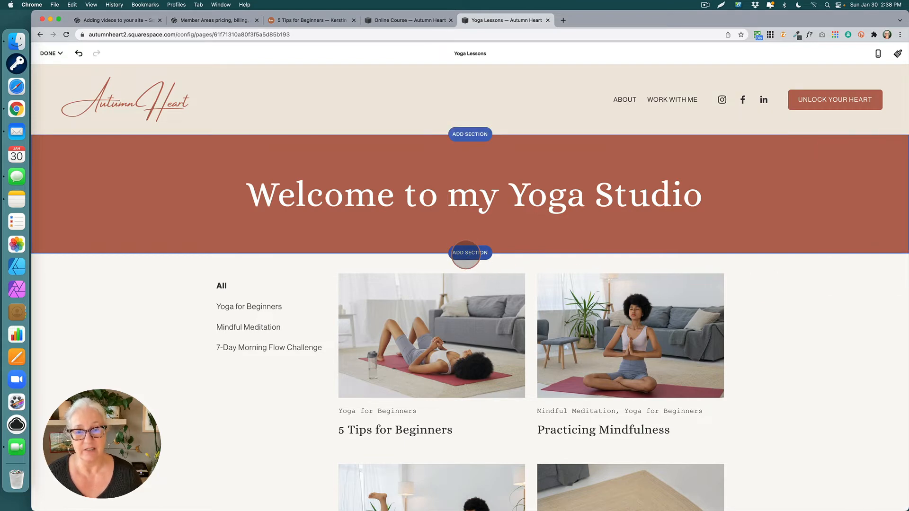
{"action": "left_click", "coordinate": [469, 252]}
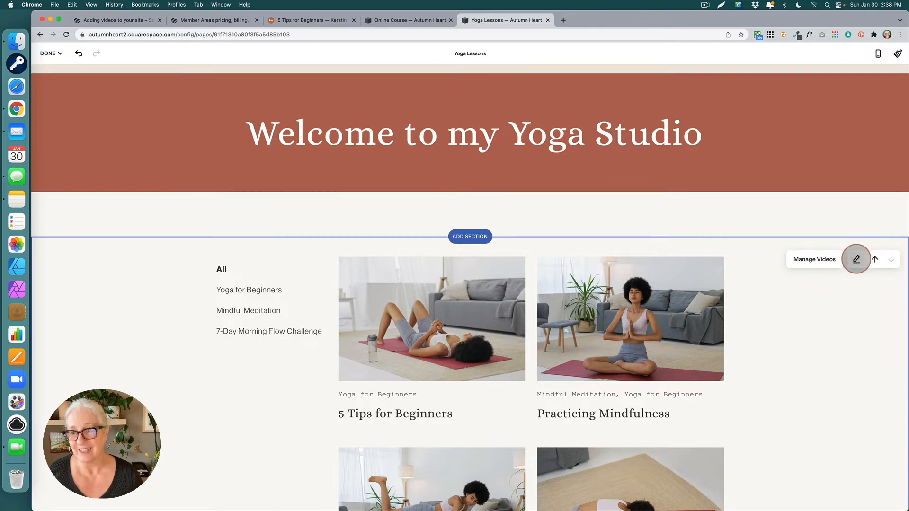
Set the video grid to 47px vertical spacing, two columns after trying three and four, and centred text
{"action": "left_click", "coordinate": [855, 259]}
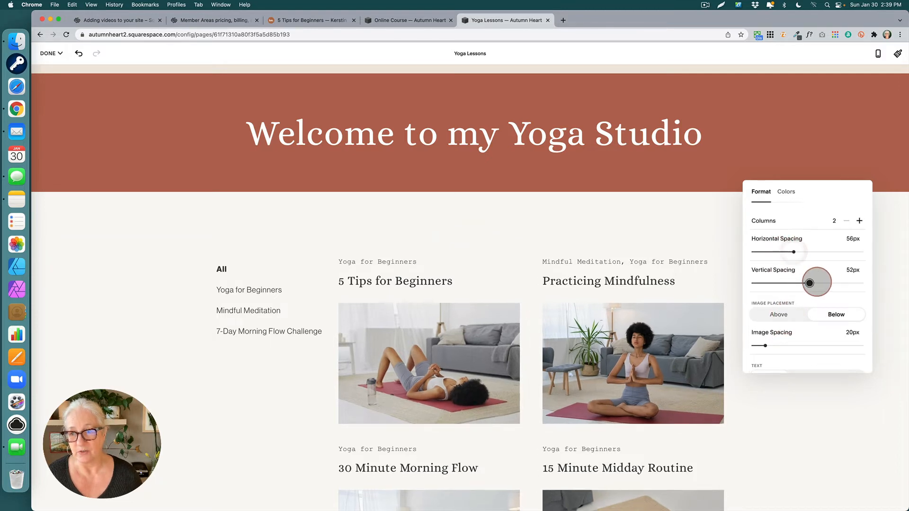
{"action": "left_click_drag", "start_coordinate": [809, 283], "coordinate": [803, 283]}
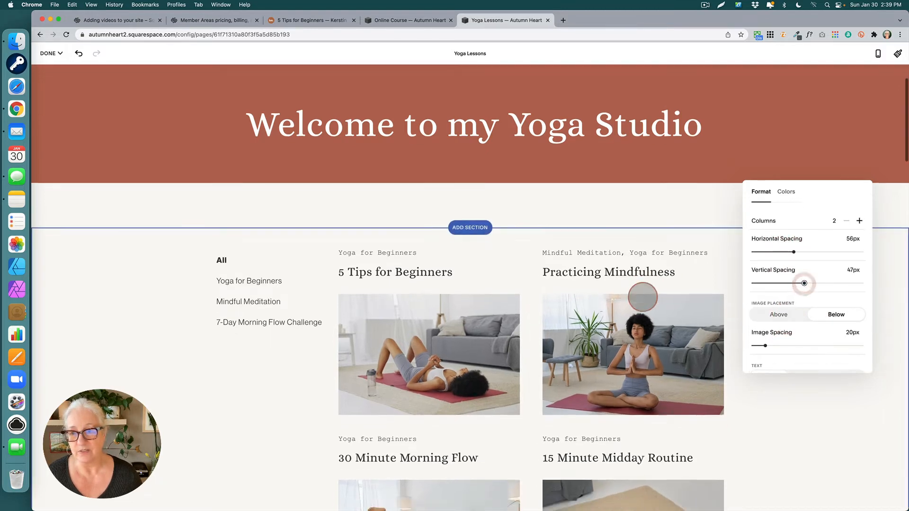
{"action": "left_click", "coordinate": [860, 221]}
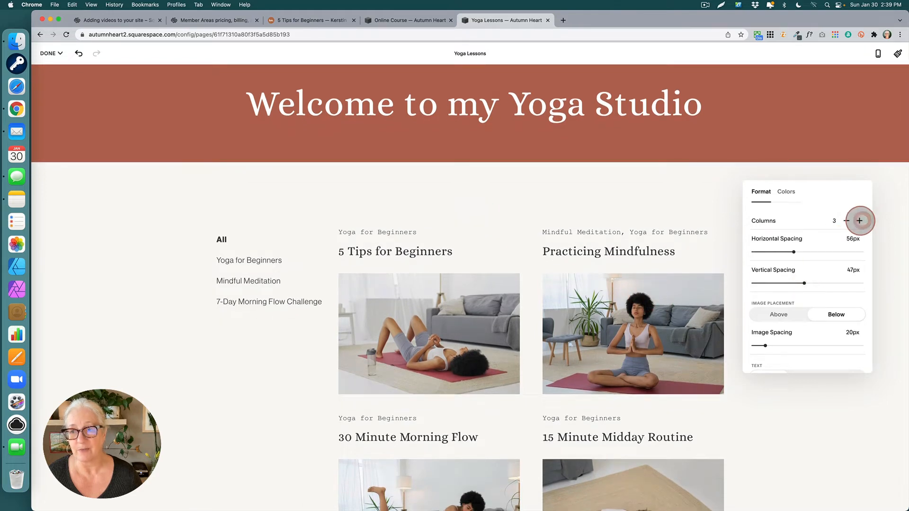
{"action": "left_click", "coordinate": [860, 221]}
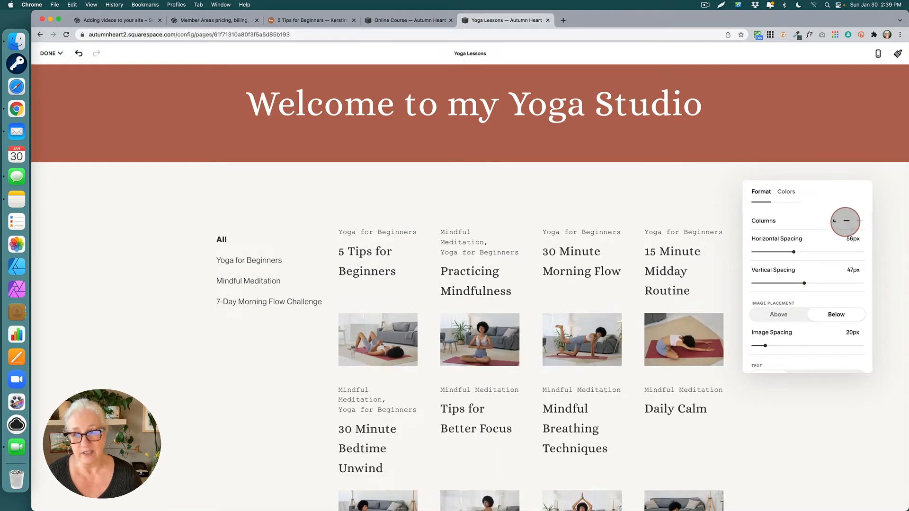
{"action": "left_click", "coordinate": [856, 221]}
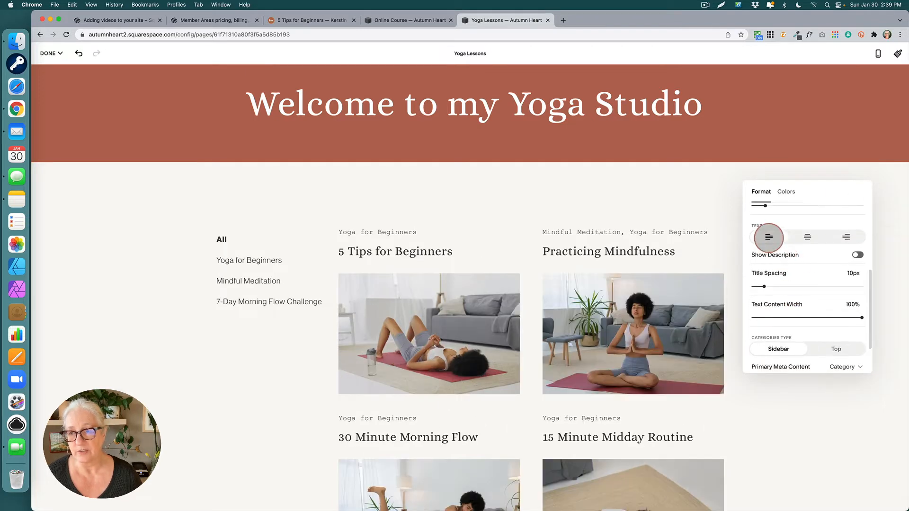
{"action": "left_click", "coordinate": [806, 237]}
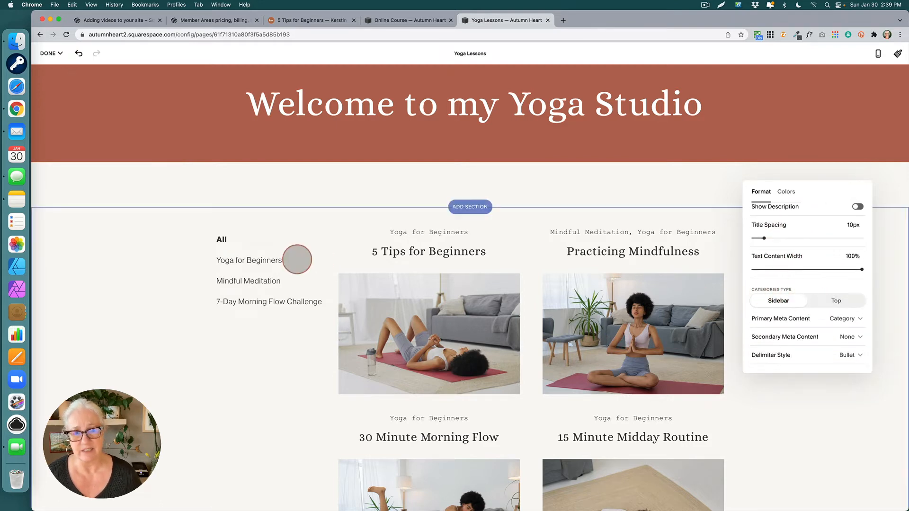
Try the Top categories layout, then return the category list to Sidebar
{"action": "left_click", "coordinate": [836, 301]}
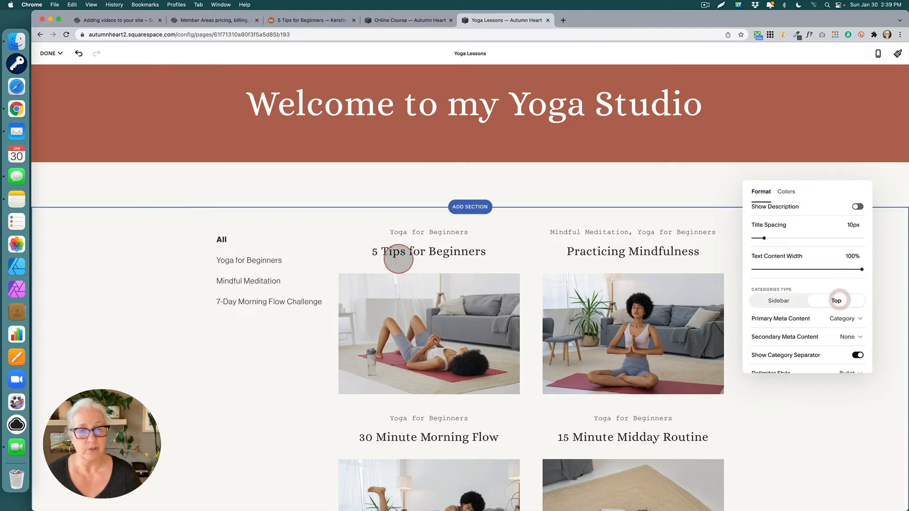
{"action": "left_click", "coordinate": [836, 300]}
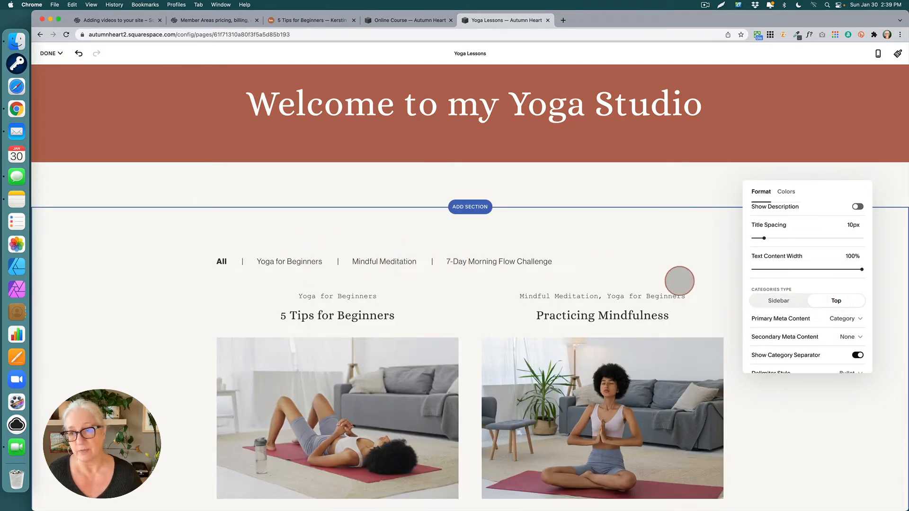
{"action": "left_click", "coordinate": [778, 301]}
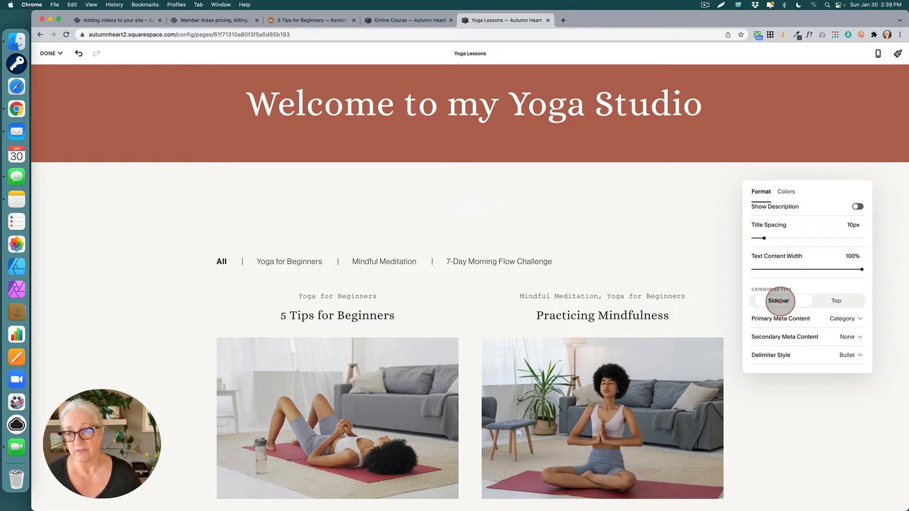
{"action": "left_click", "coordinate": [778, 300]}
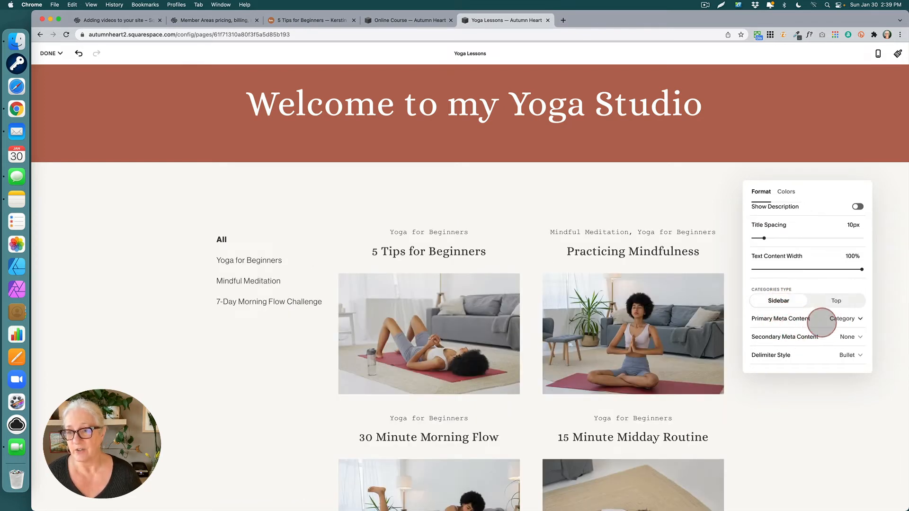
{"action": "mouse_move", "coordinate": [803, 340]}
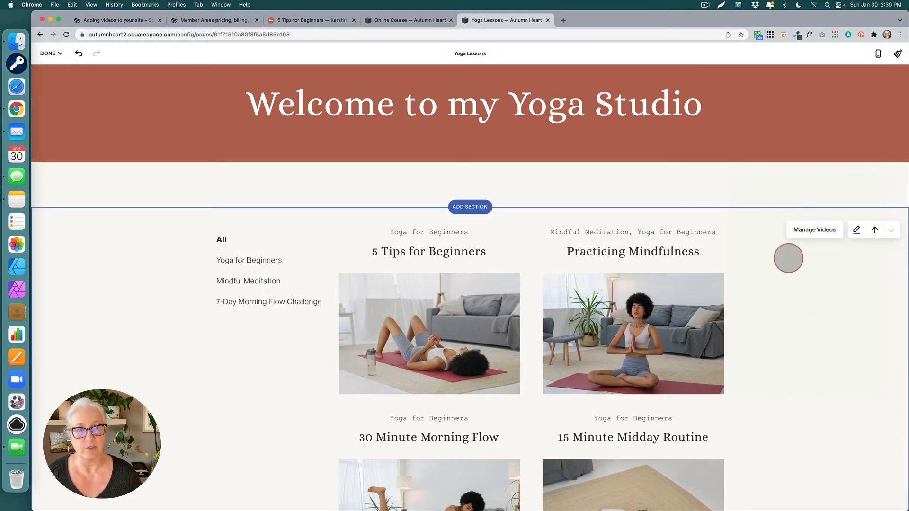
{"action": "left_click", "coordinate": [49, 53]}
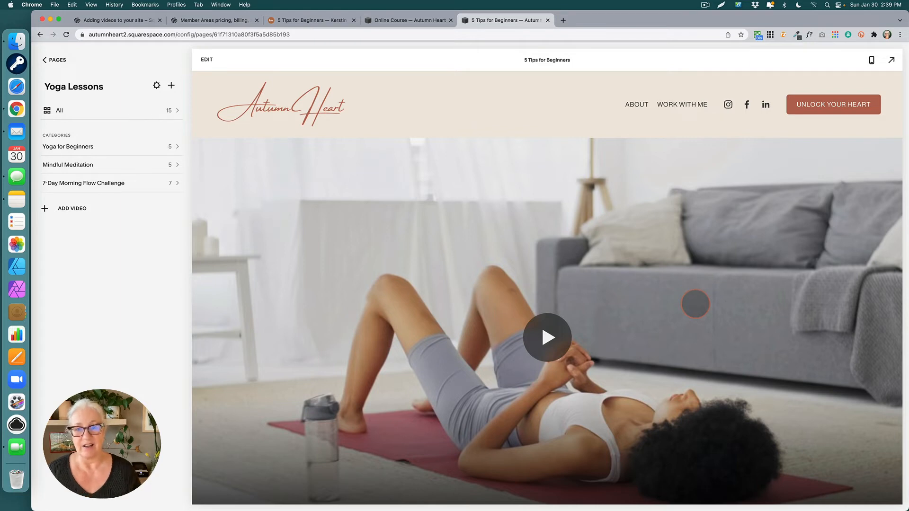
{"action": "scroll", "scroll_direction": "down", "scroll_amount": 3}
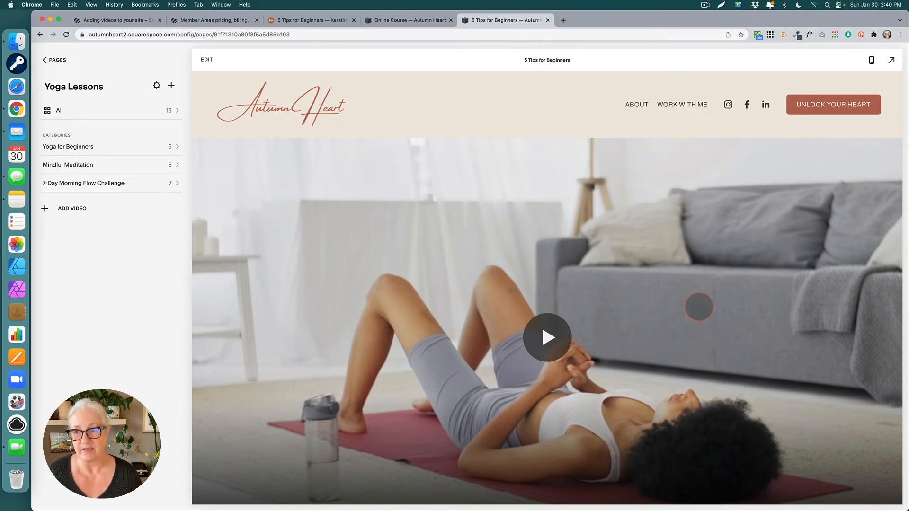
{"action": "scroll", "scroll_direction": "down", "scroll_amount": 3}
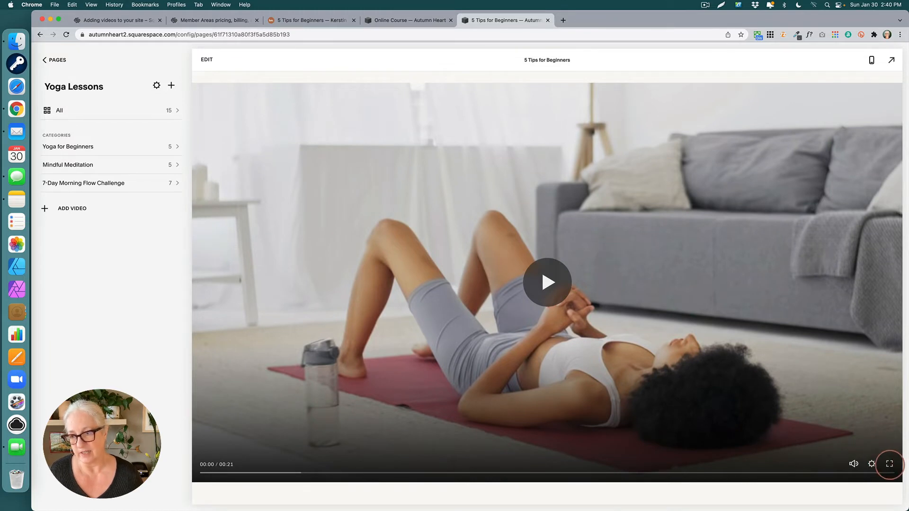
{"action": "left_click", "coordinate": [889, 464]}
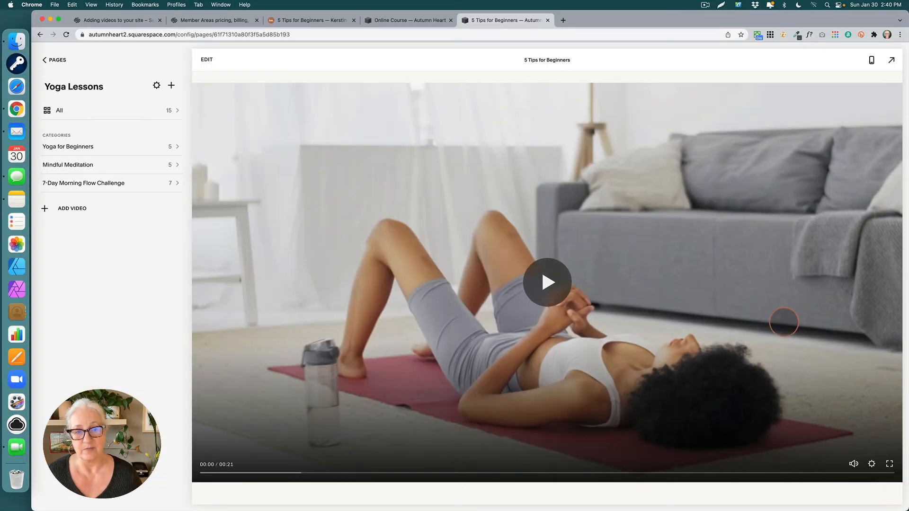
{"action": "scroll", "scroll_direction": "down", "scroll_amount": 3}
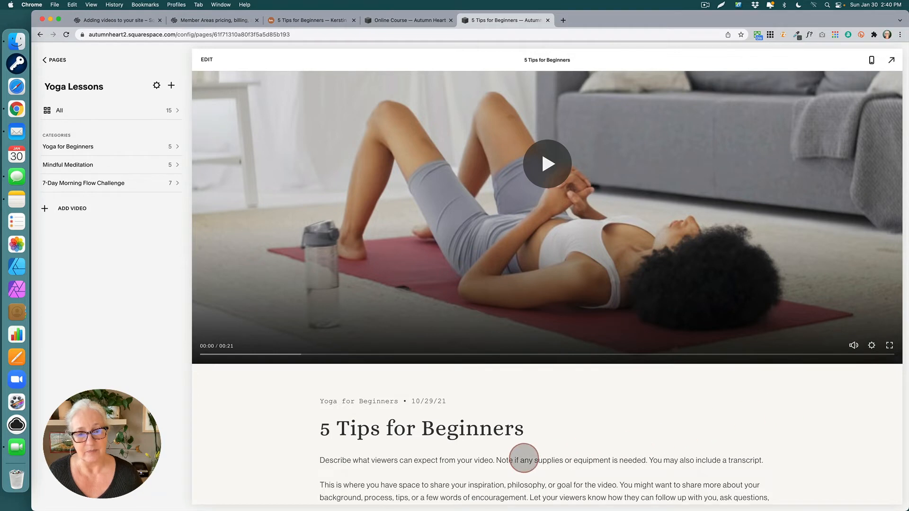
{"action": "scroll", "scroll_direction": "down", "scroll_amount": 3}
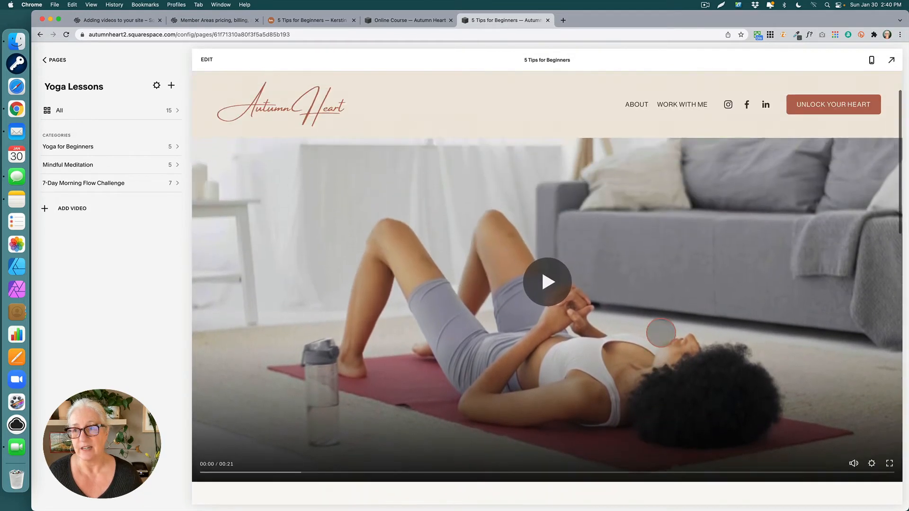
Review the 5 Tips for Beginners video's content and description in Edit Video, then close it
{"action": "left_click", "coordinate": [206, 58]}
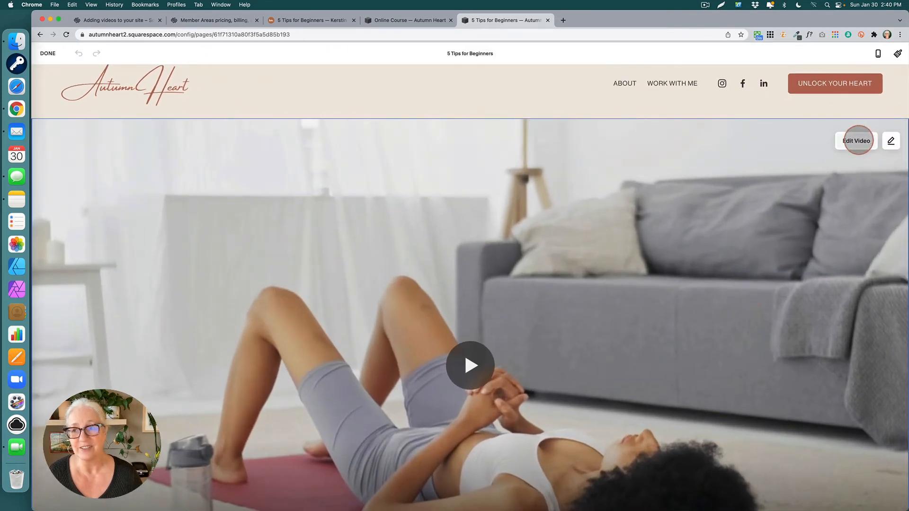
{"action": "left_click", "coordinate": [856, 140]}
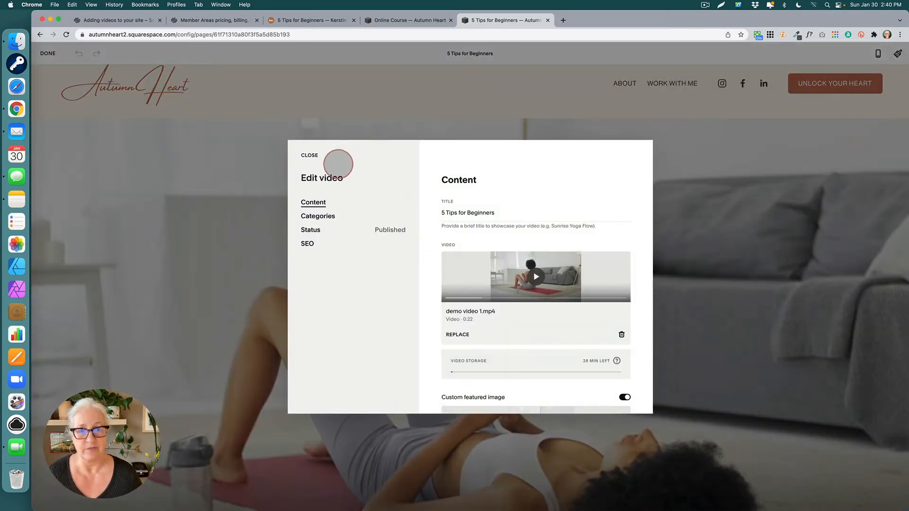
{"action": "mouse_move", "coordinate": [488, 308]}
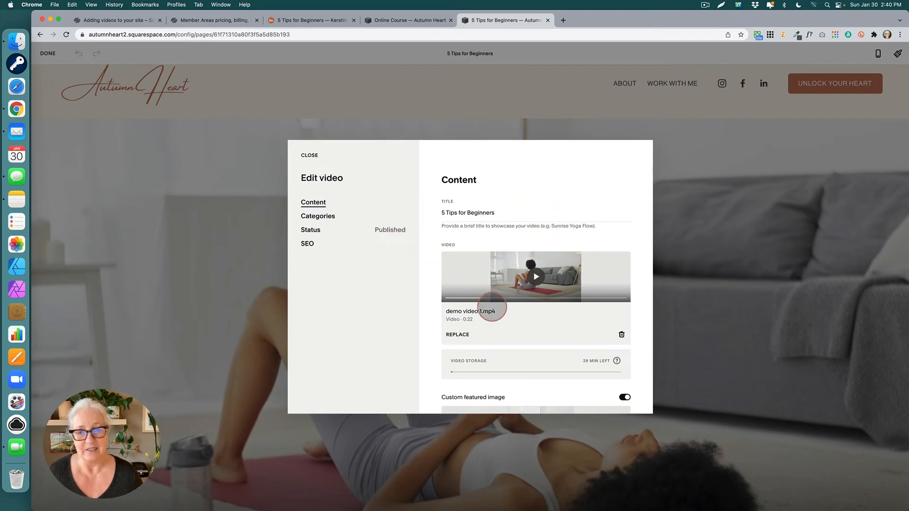
{"action": "scroll", "scroll_direction": "down", "scroll_amount": 3}
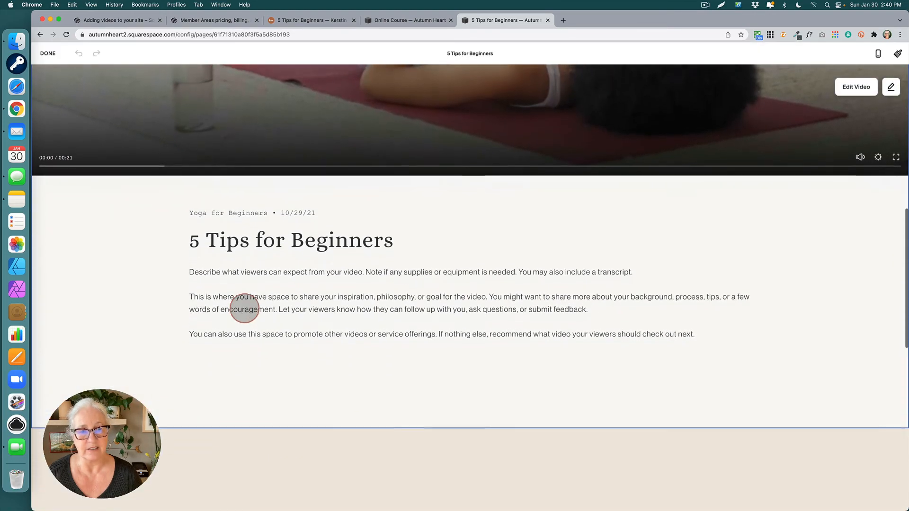
{"action": "scroll", "scroll_direction": "down", "scroll_amount": 3}
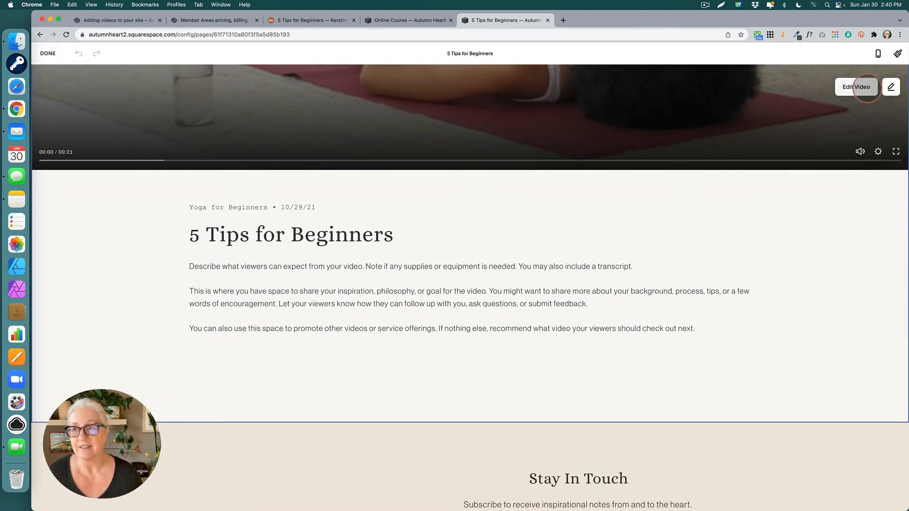
{"action": "left_click", "coordinate": [856, 86]}
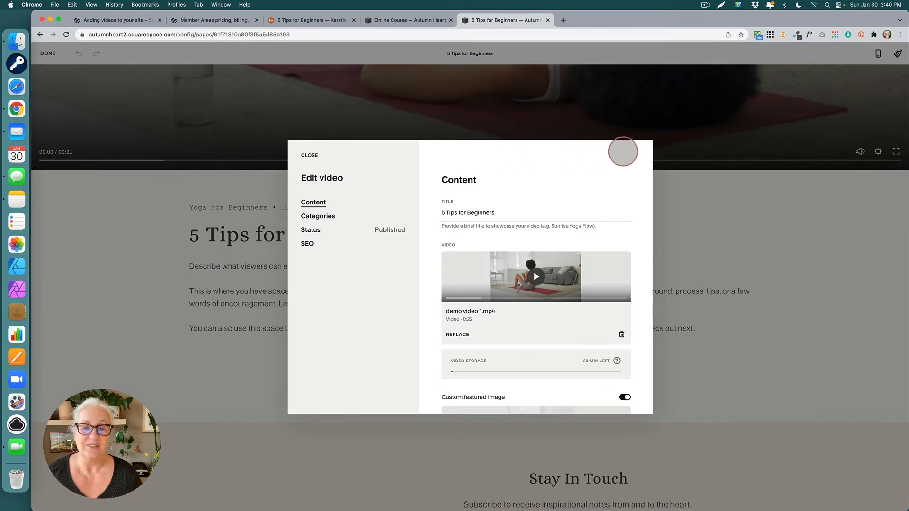
{"action": "scroll", "scroll_direction": "down", "scroll_amount": 3}
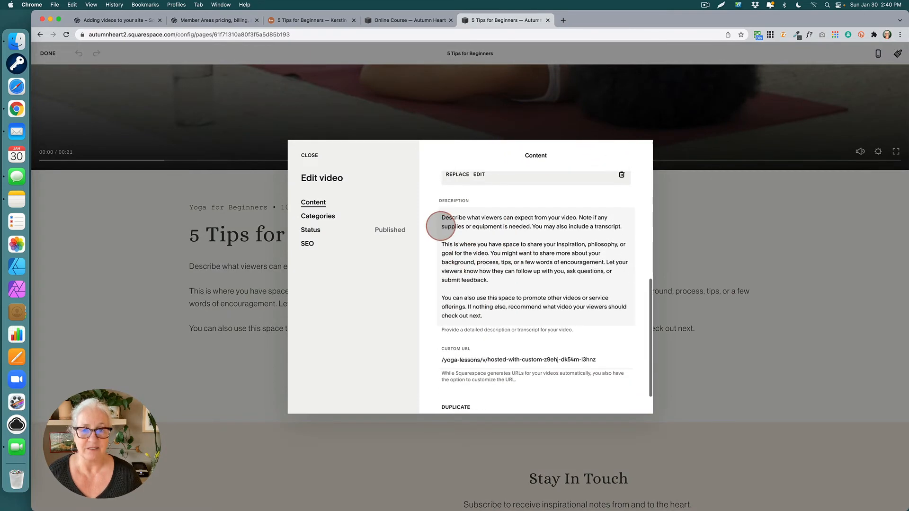
{"action": "left_click_drag", "start_coordinate": [441, 243], "coordinate": [489, 316]}
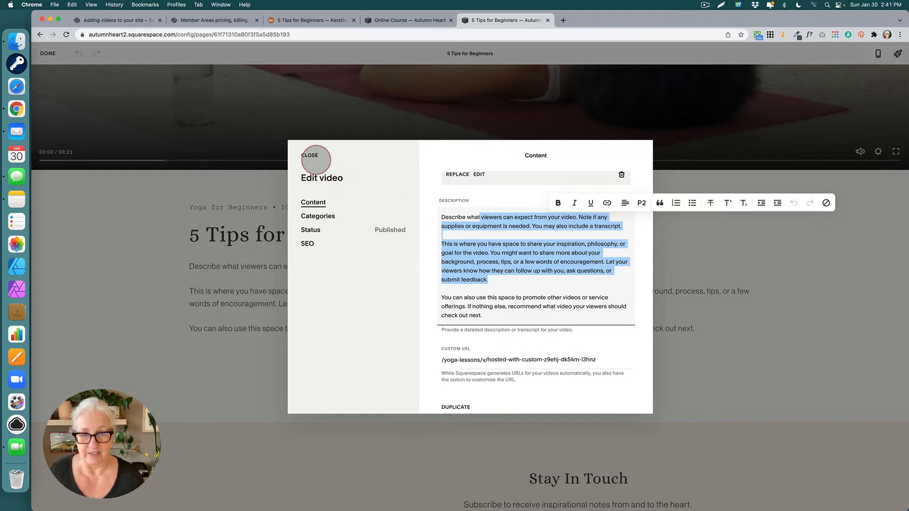
{"action": "left_click", "coordinate": [309, 154]}
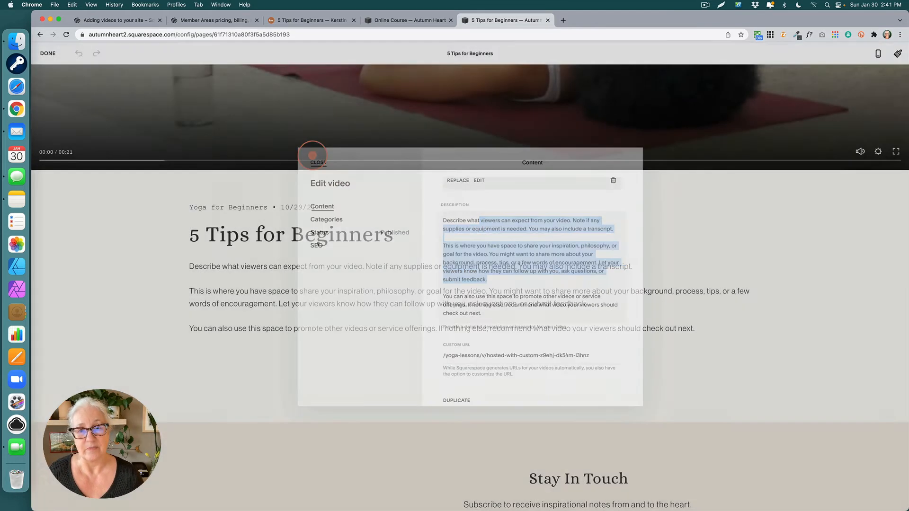
{"action": "left_click", "coordinate": [317, 162]}
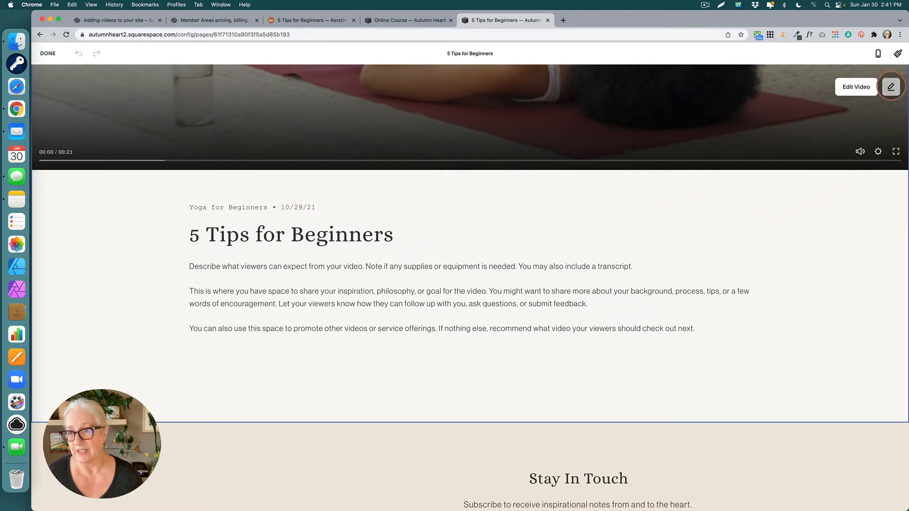
In the header design settings hide the date, keep the category shown, and test centre then left alignment
{"action": "left_click", "coordinate": [891, 86]}
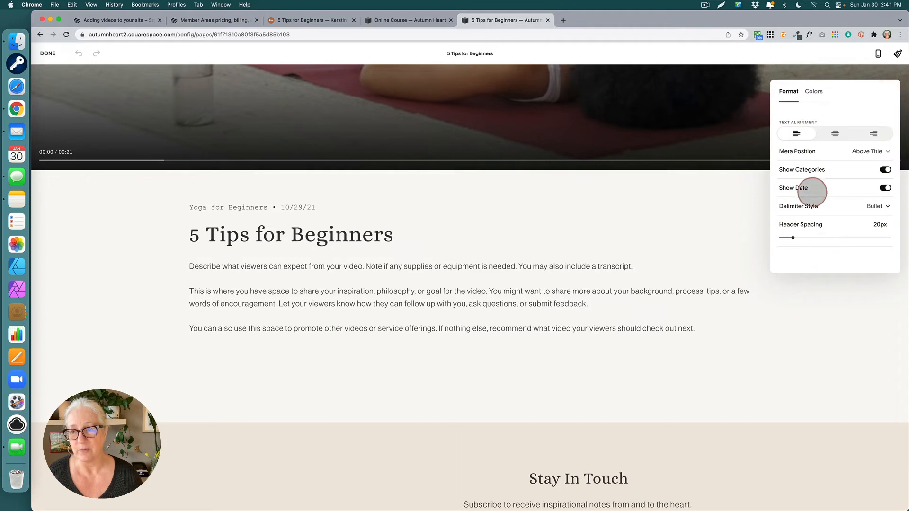
{"action": "left_click", "coordinate": [835, 134]}
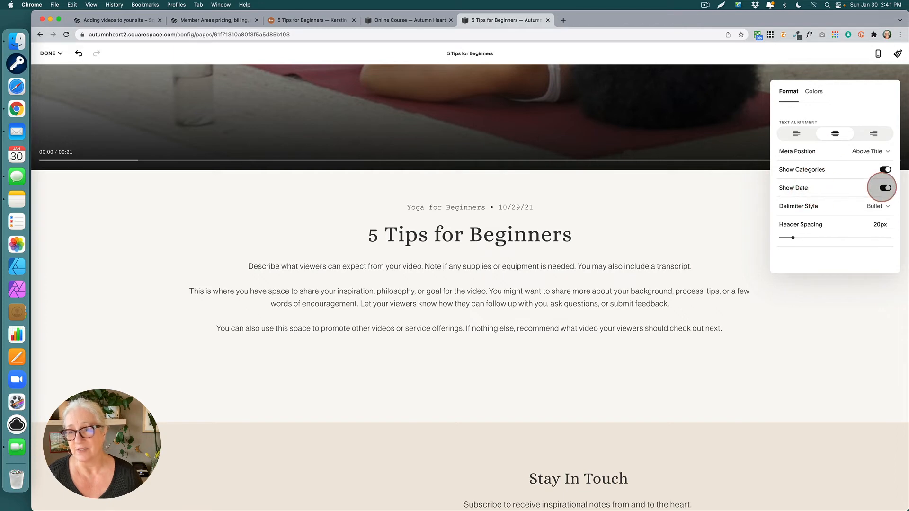
{"action": "left_click", "coordinate": [884, 187]}
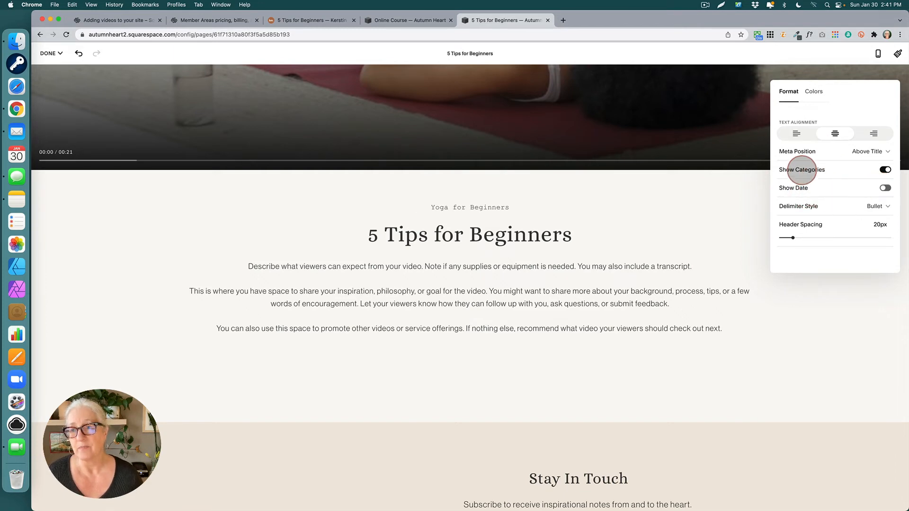
{"action": "left_click", "coordinate": [885, 170]}
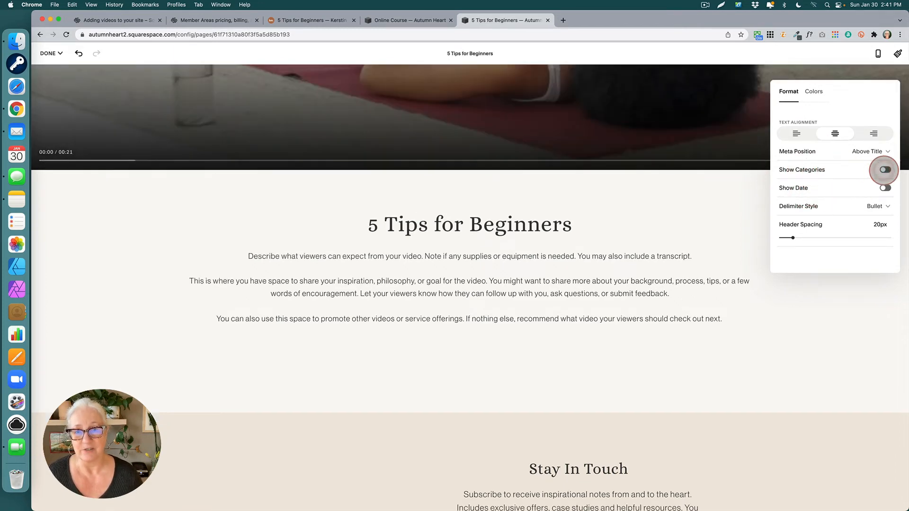
{"action": "left_click", "coordinate": [884, 169]}
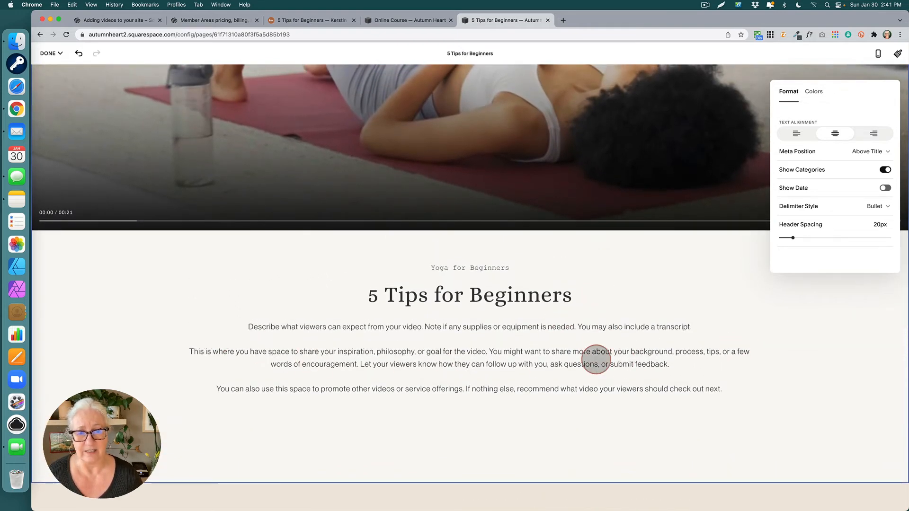
{"action": "left_click", "coordinate": [796, 133]}
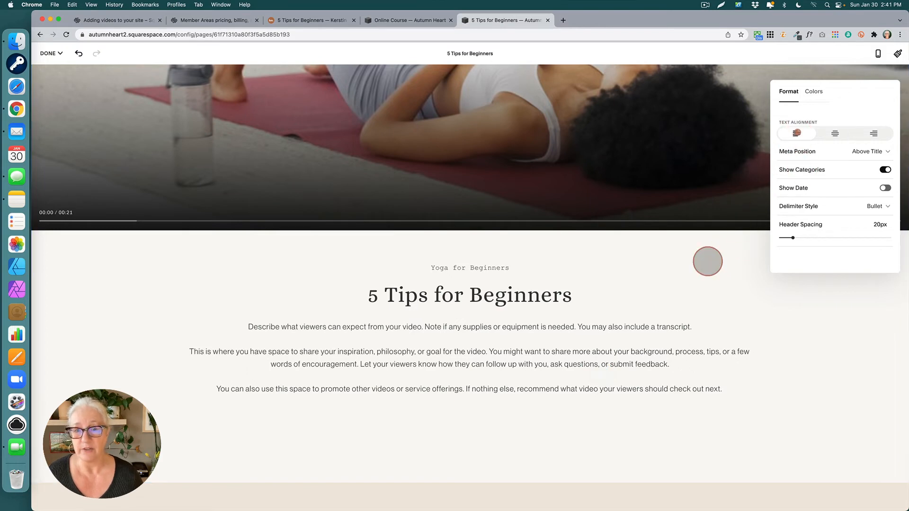
{"action": "left_click", "coordinate": [796, 133]}
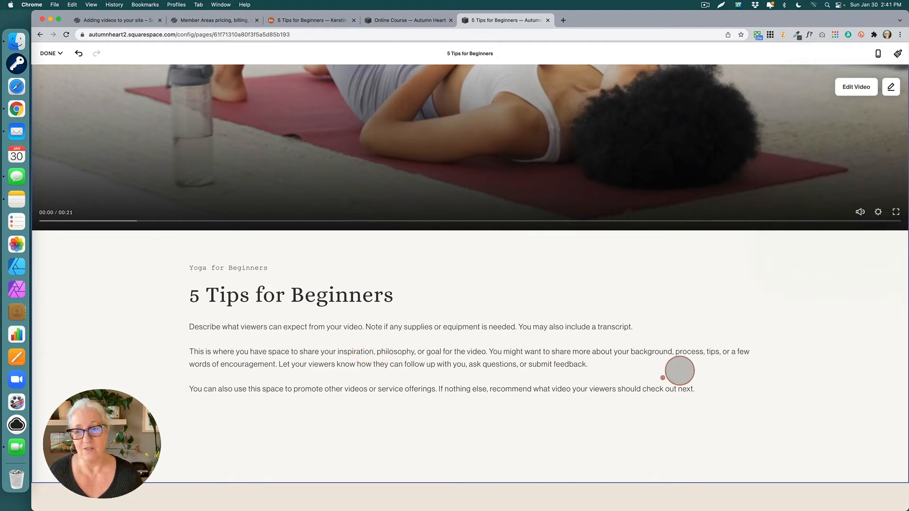
{"action": "mouse_move", "coordinate": [702, 358]}
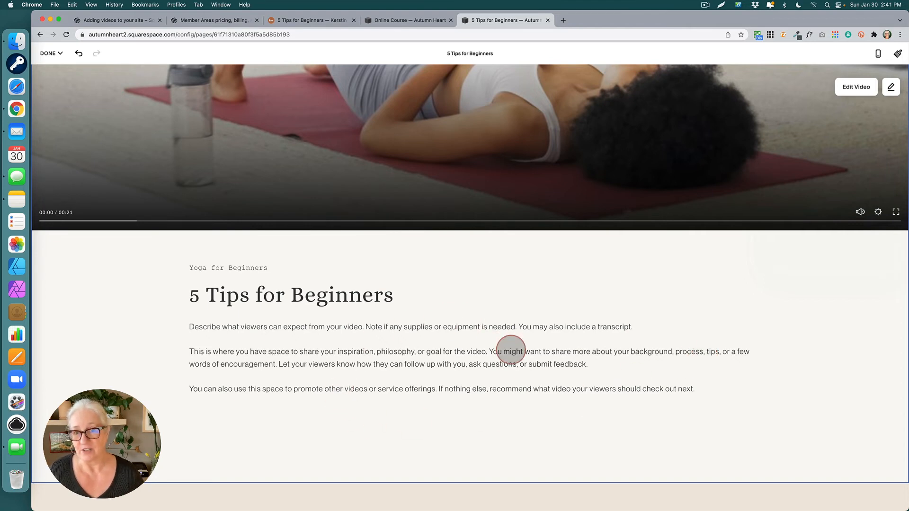
{"action": "mouse_move", "coordinate": [378, 365]}
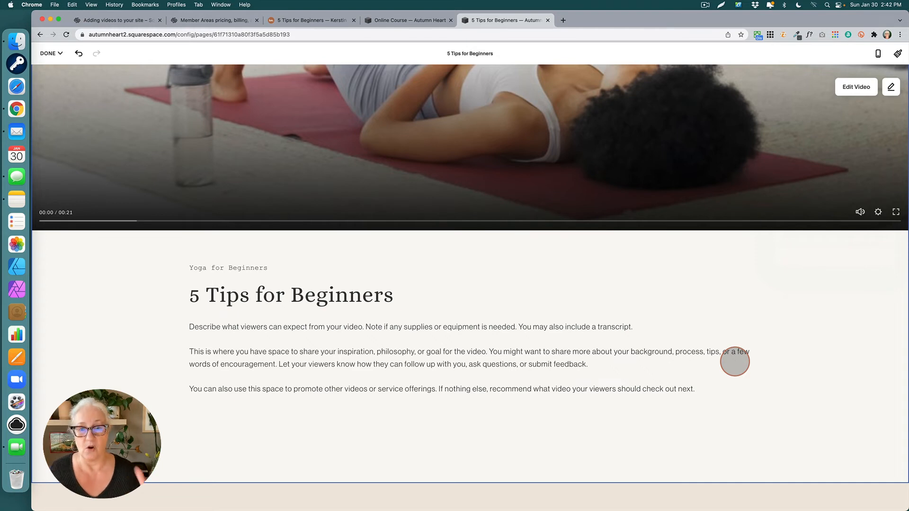
{"action": "mouse_move", "coordinate": [706, 342]}
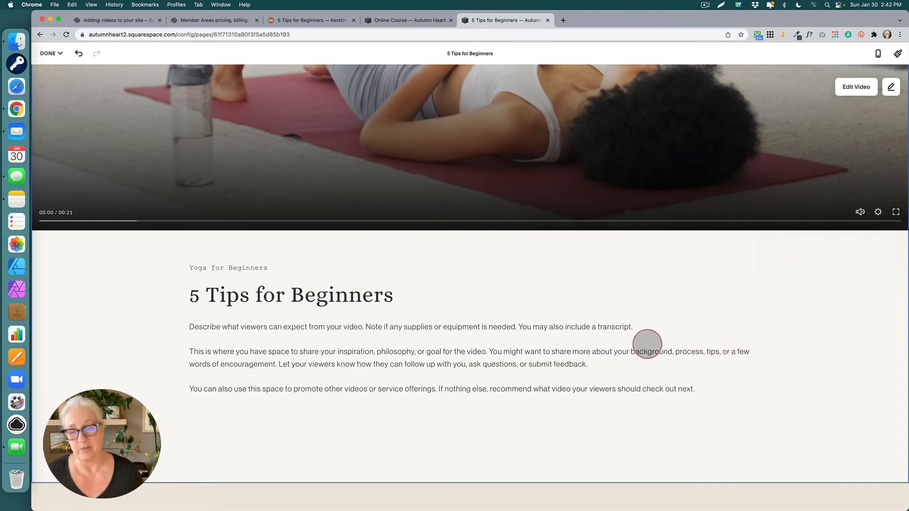
{"action": "mouse_move", "coordinate": [616, 353]}
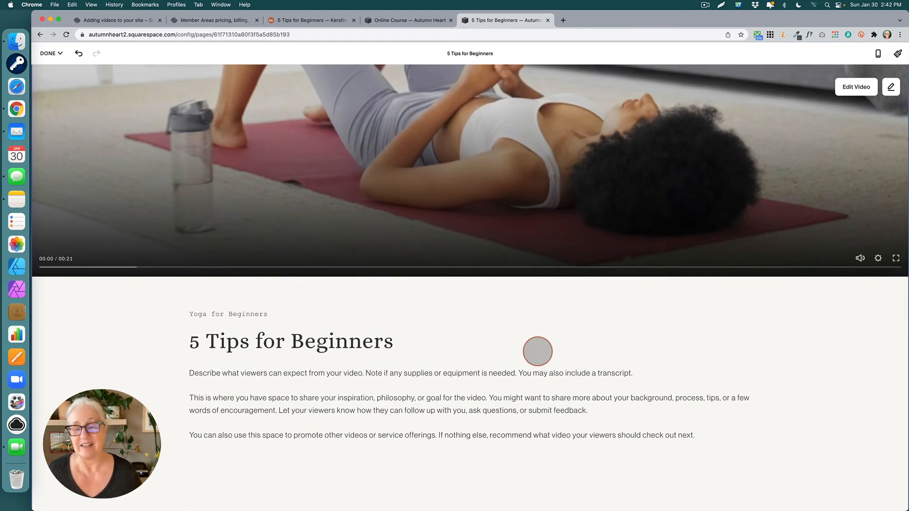
{"action": "mouse_move", "coordinate": [464, 392]}
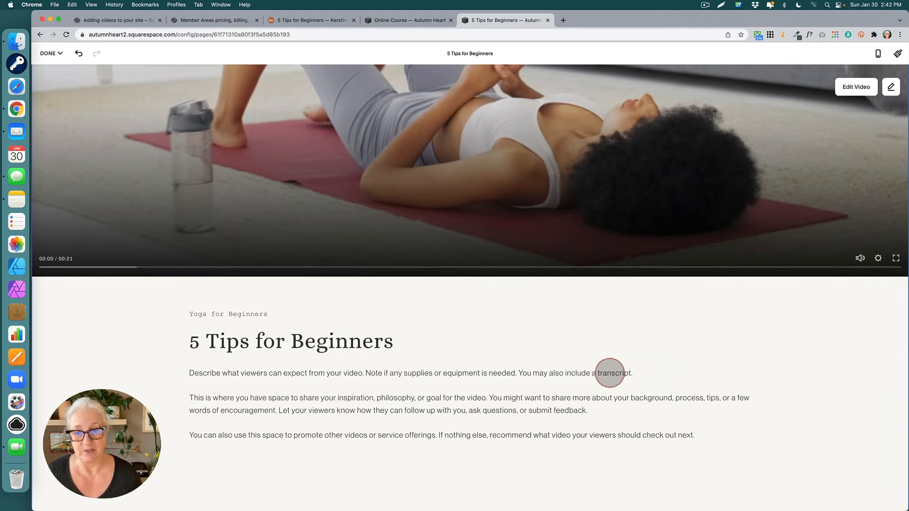
{"action": "mouse_move", "coordinate": [733, 330]}
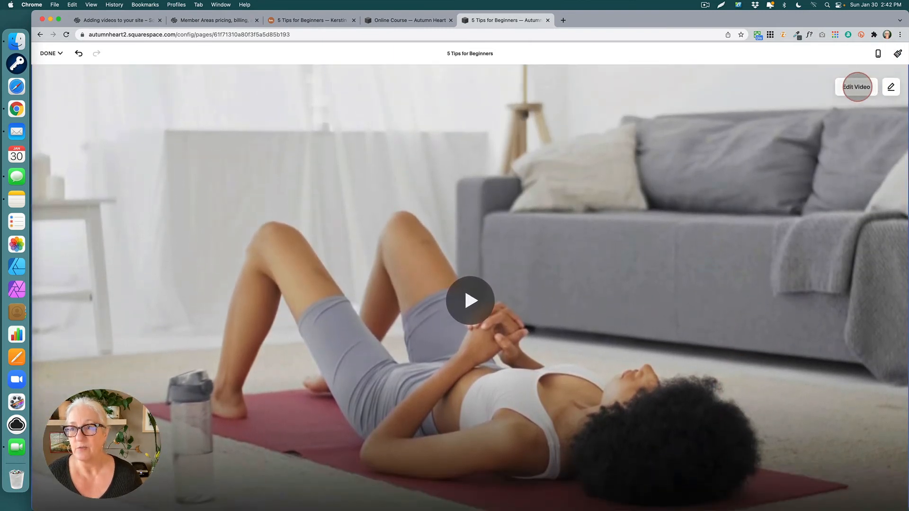
Remove demo video 1.mp4 from the video item and choose Upload File for a replacement
{"action": "left_click", "coordinate": [856, 86]}
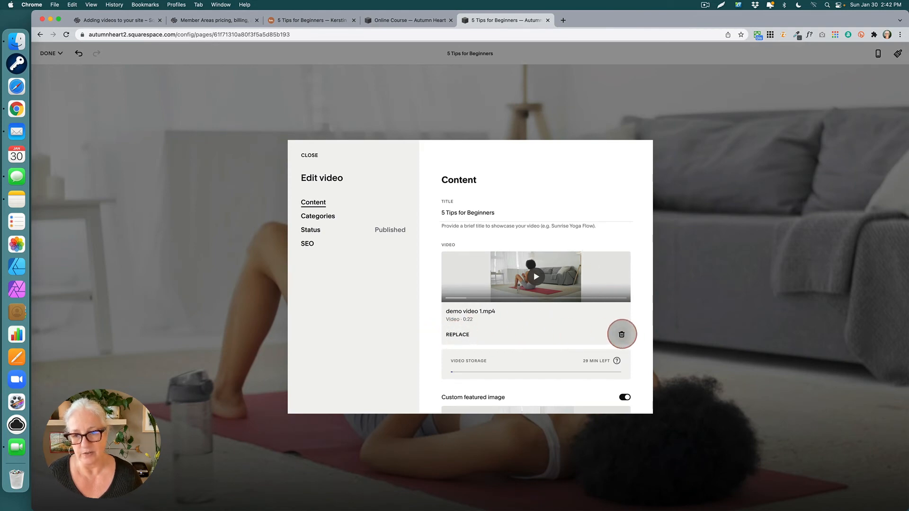
{"action": "left_click", "coordinate": [621, 334]}
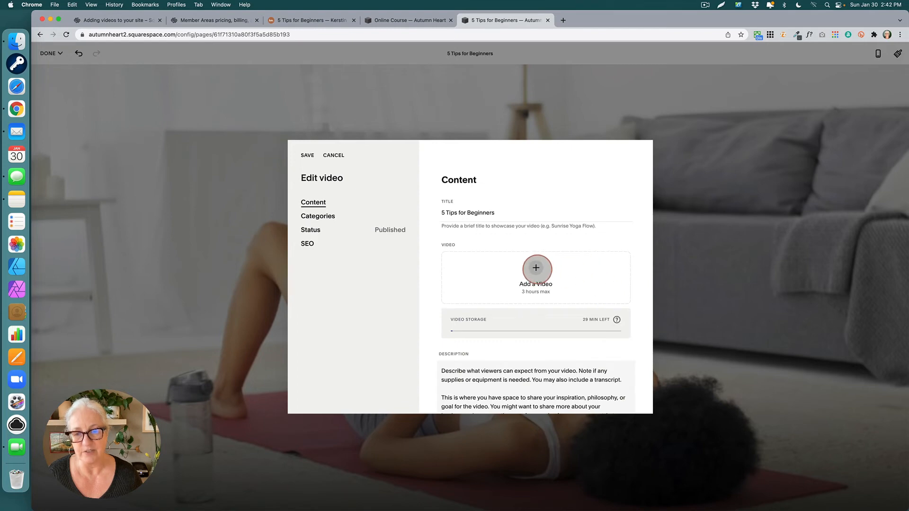
{"action": "left_click", "coordinate": [535, 268]}
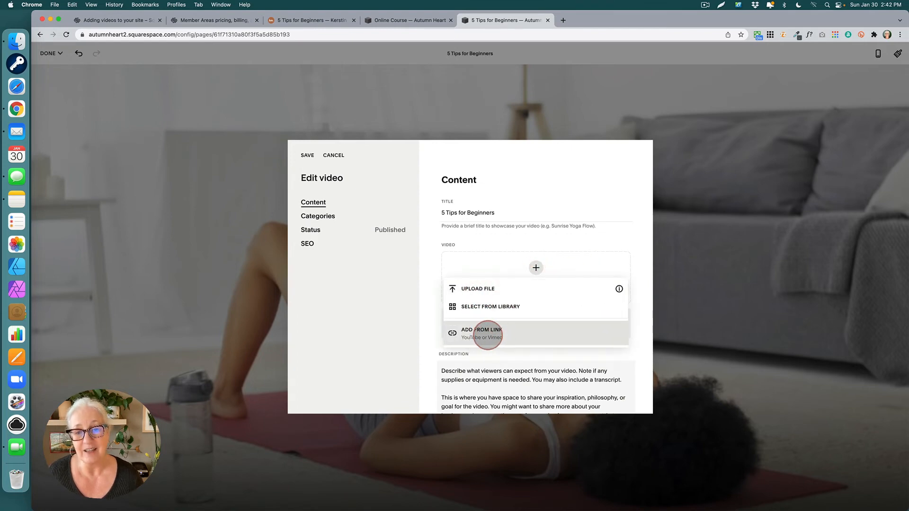
{"action": "mouse_move", "coordinate": [487, 335]}
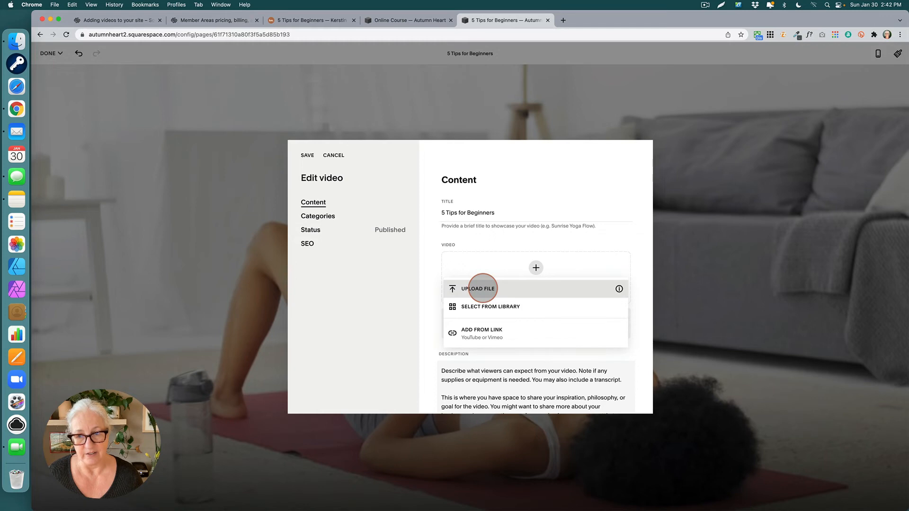
{"action": "left_click", "coordinate": [491, 307]}
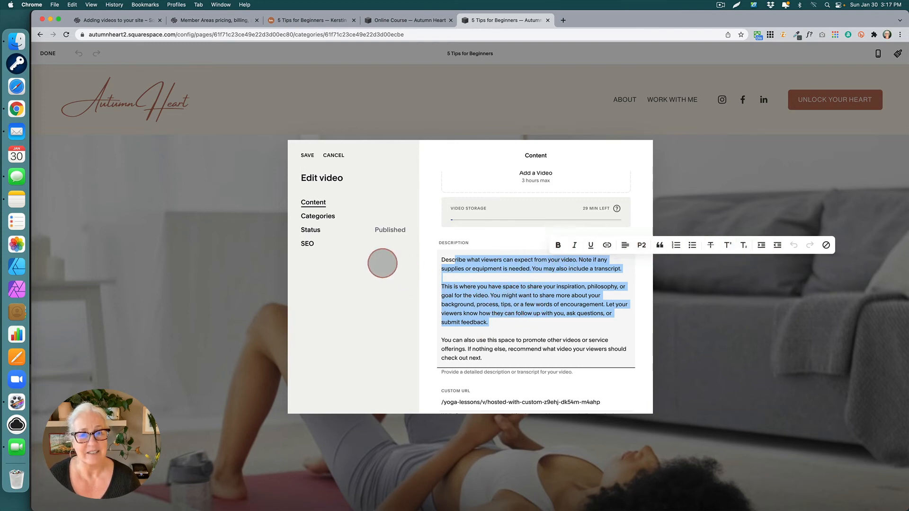
Assign the Mindful Meditation and 7-Day Morning Flow Challenge categories, then move to Status
{"action": "left_click", "coordinate": [318, 216]}
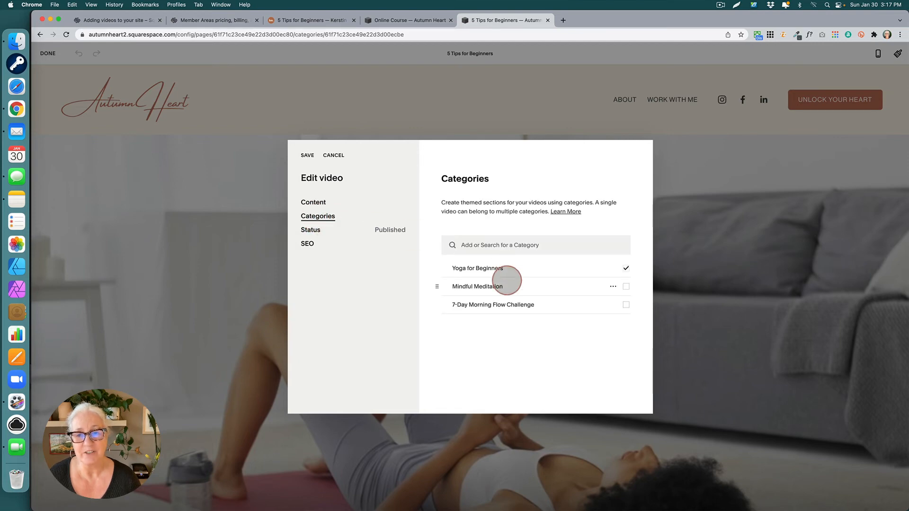
{"action": "mouse_move", "coordinate": [504, 286]}
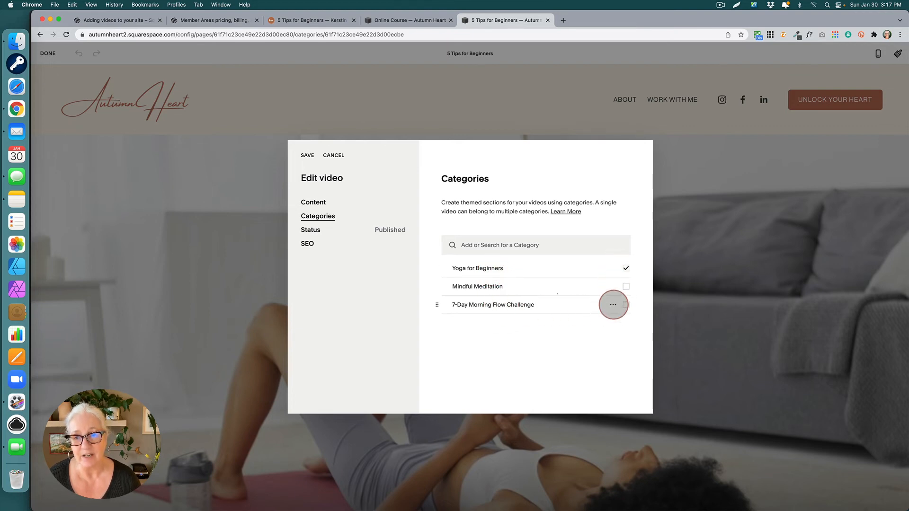
{"action": "left_click", "coordinate": [613, 304]}
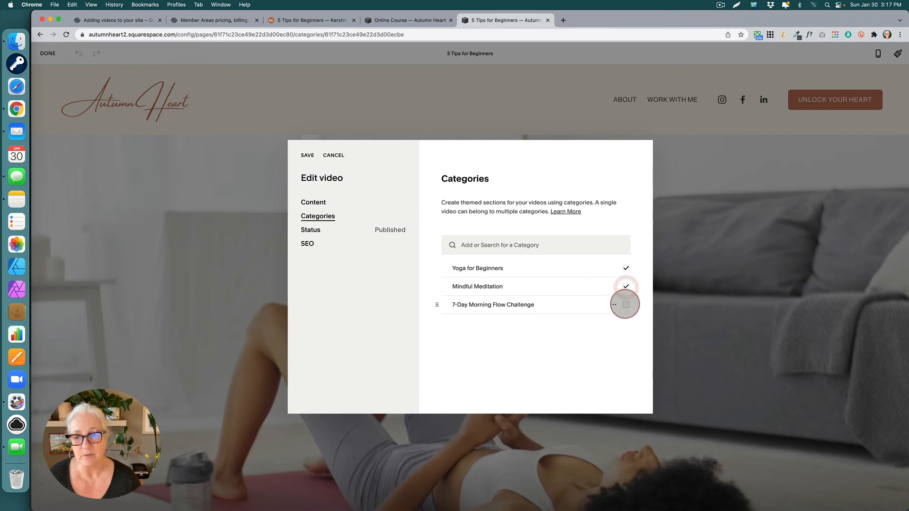
{"action": "left_click", "coordinate": [626, 304]}
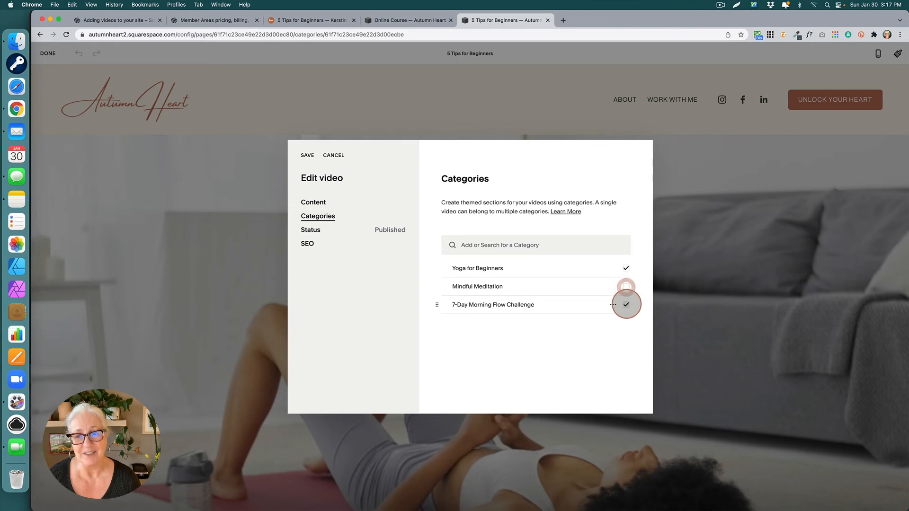
{"action": "left_click", "coordinate": [310, 229]}
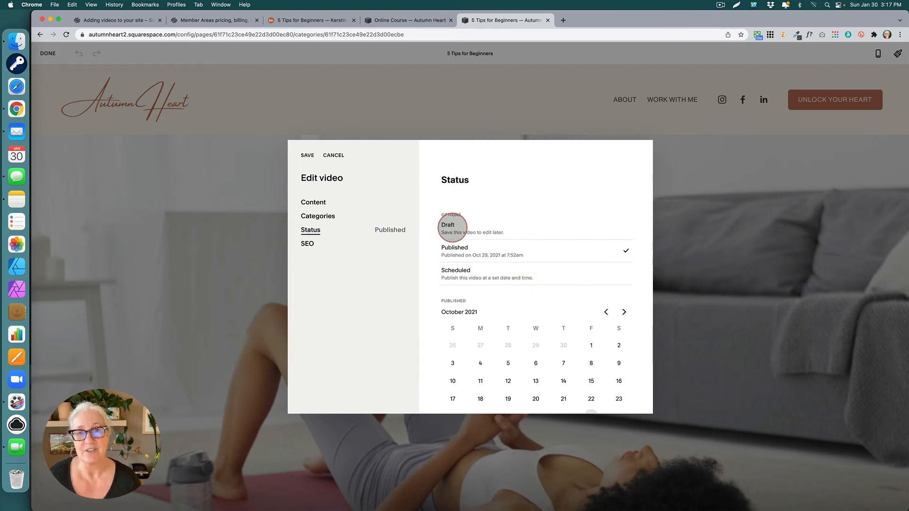
{"action": "mouse_move", "coordinate": [456, 273]}
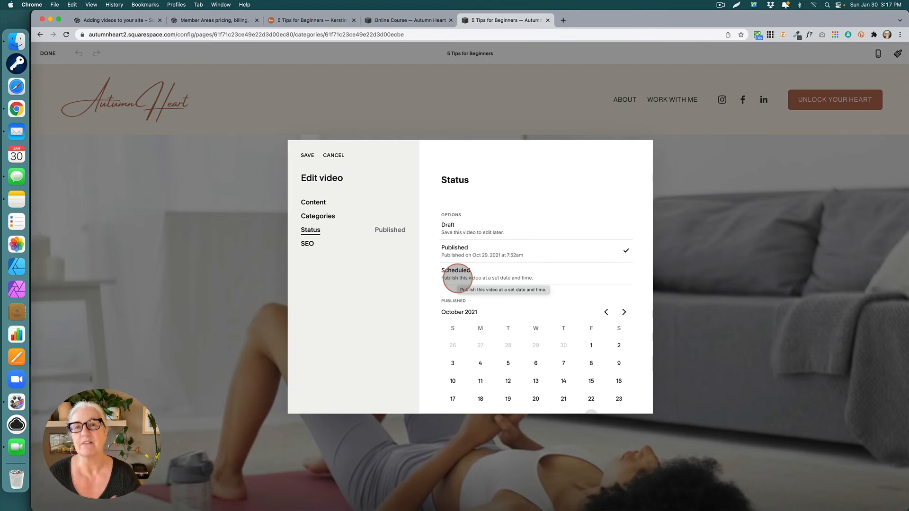
{"action": "mouse_move", "coordinate": [492, 275]}
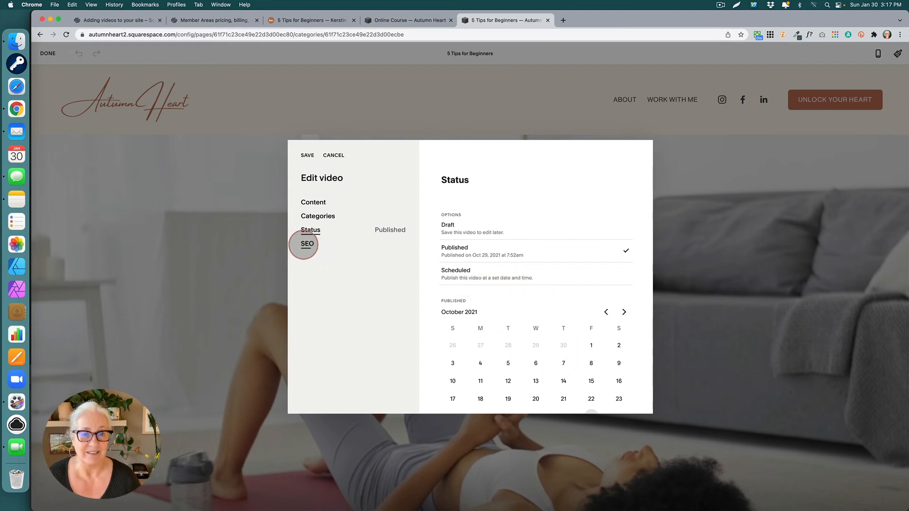
Show the video's SEO settings with search preview and empty title and description
{"action": "left_click", "coordinate": [307, 243]}
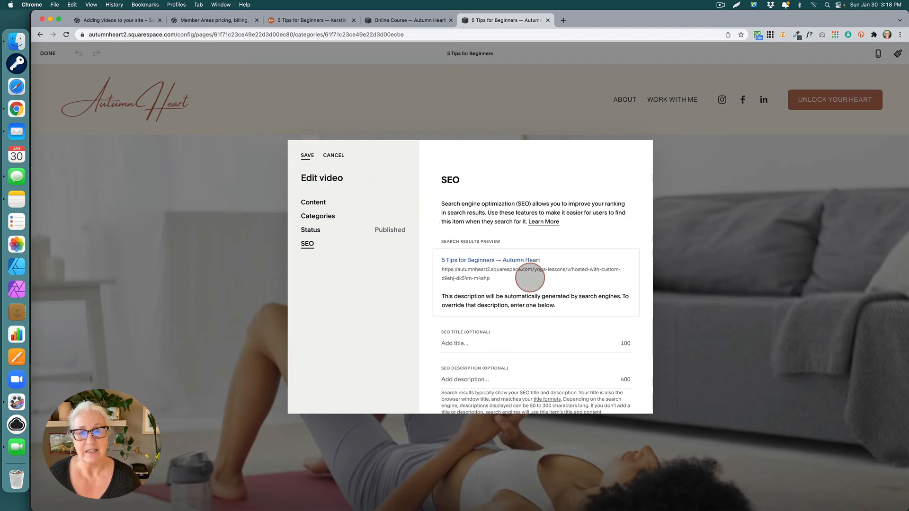
Save the video edits and review the Yoga Lessons grid showing 5 Tips for Beginners
{"action": "left_click", "coordinate": [314, 202]}
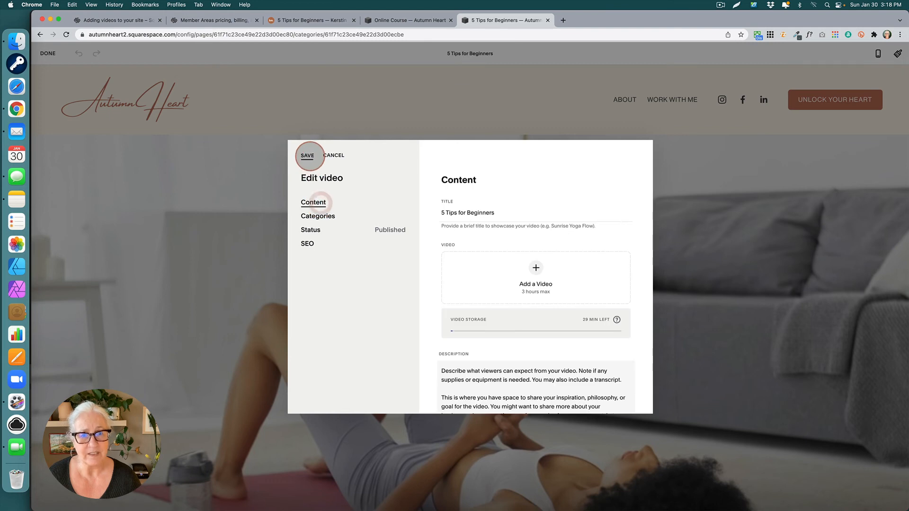
{"action": "left_click", "coordinate": [308, 155]}
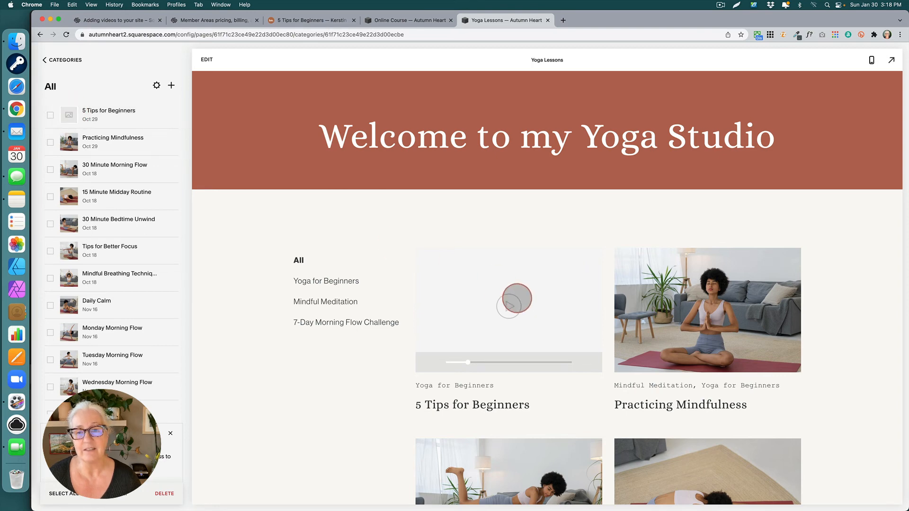
{"action": "scroll", "scroll_direction": "down", "scroll_amount": 3}
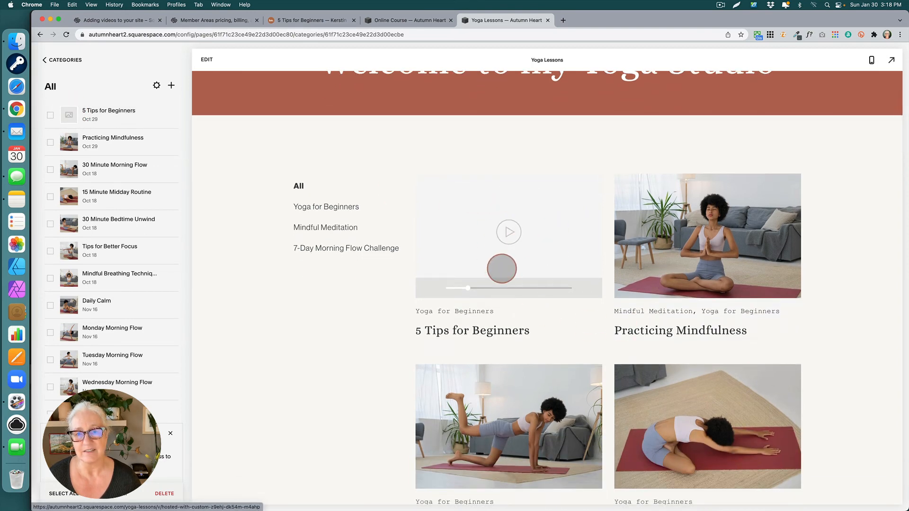
{"action": "scroll", "scroll_direction": "down", "scroll_amount": 3}
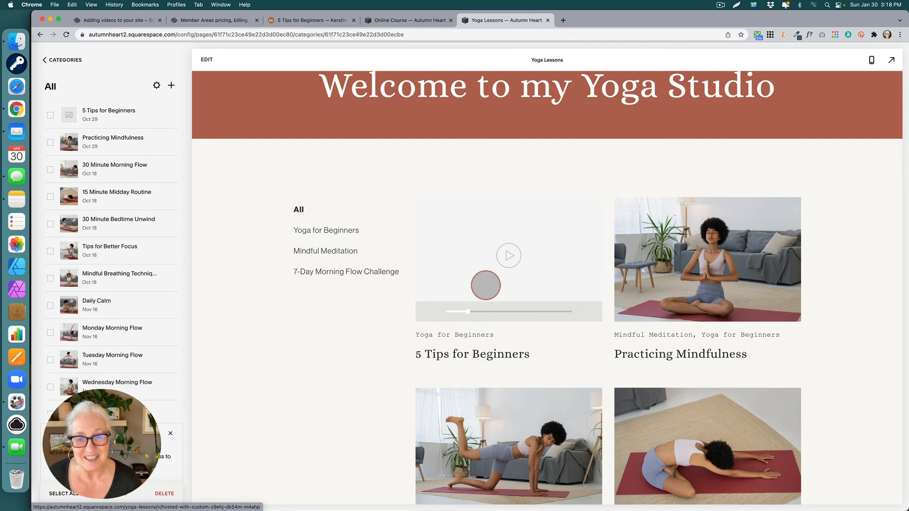
{"action": "left_click_drag", "start_coordinate": [486, 285], "coordinate": [546, 282]}
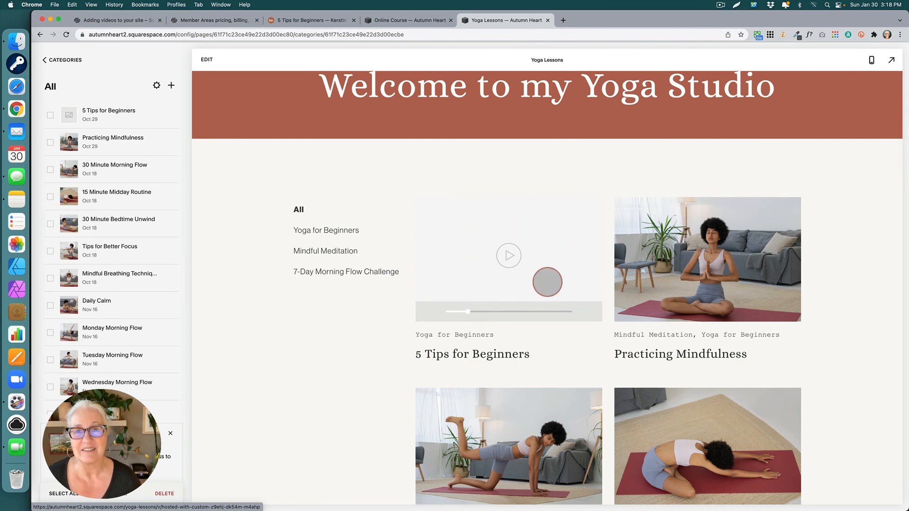